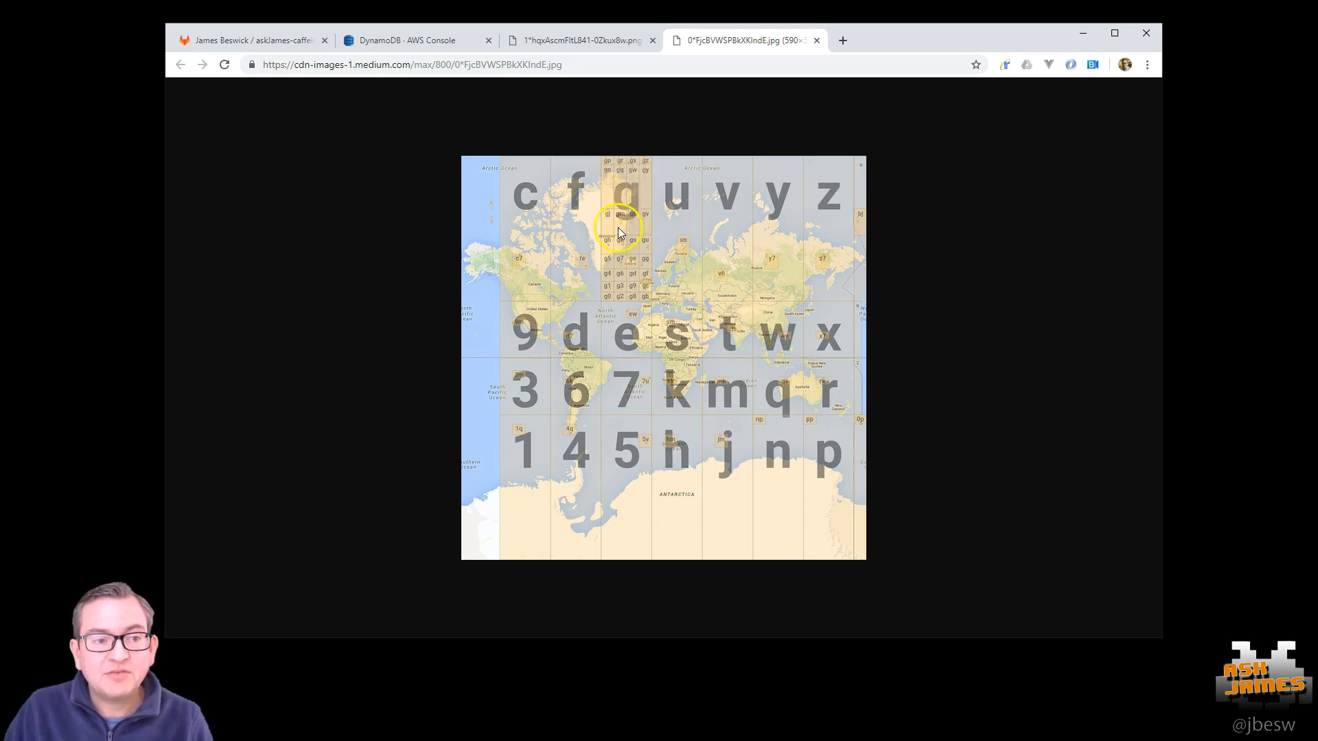
pyautogui.moveTo(612, 265)
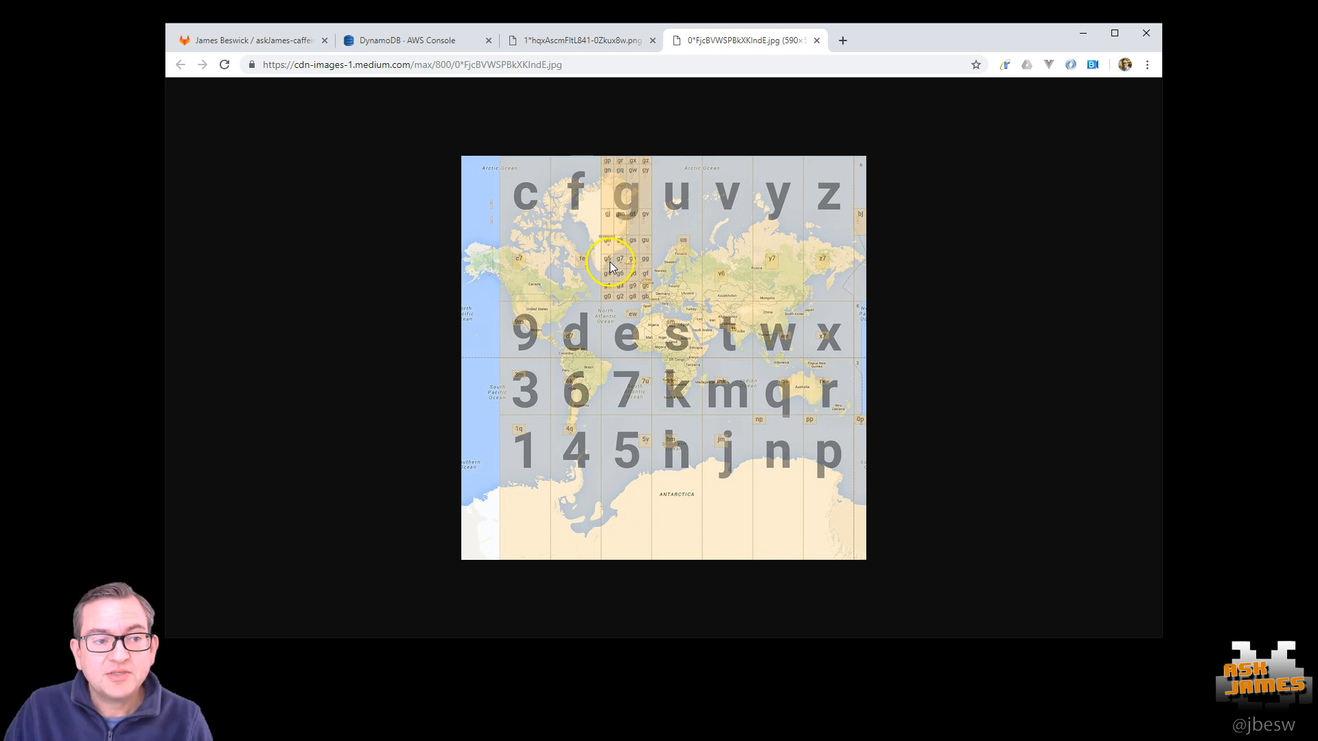
pyautogui.moveTo(604, 265)
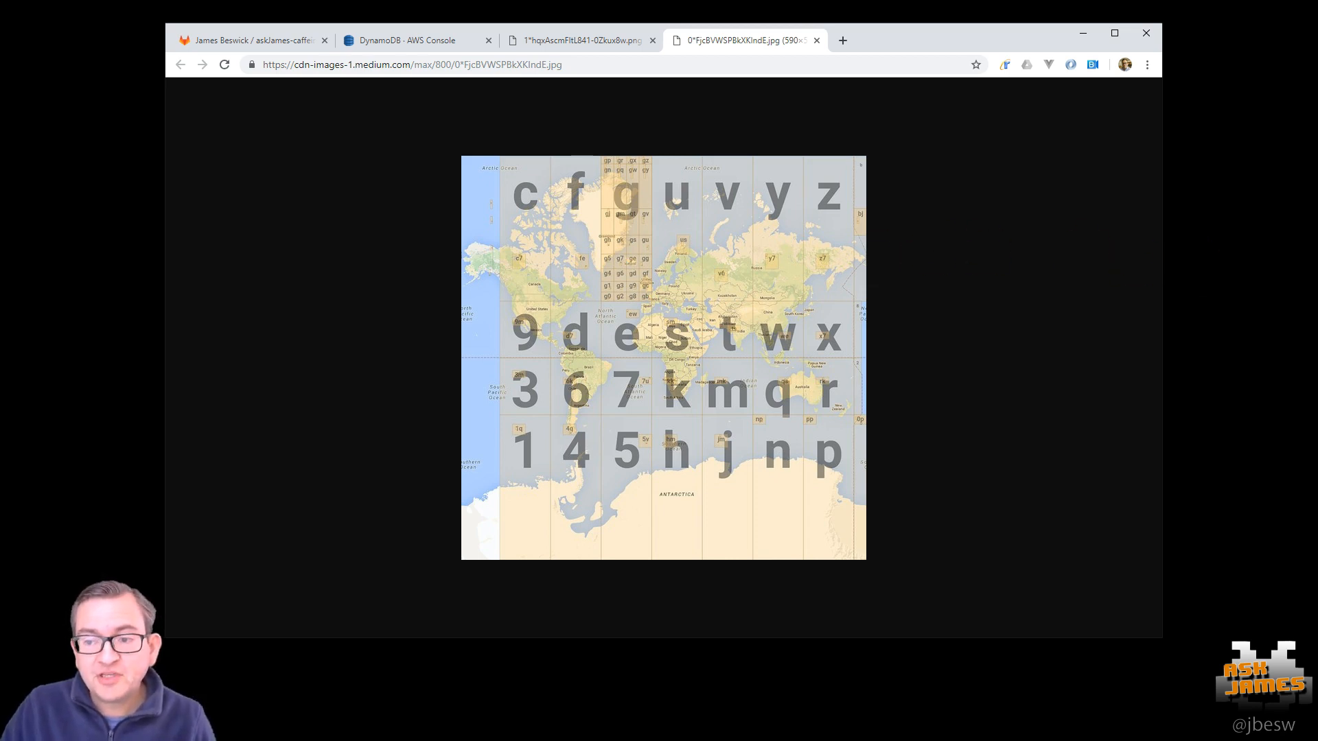
pyautogui.moveTo(1282, 100)
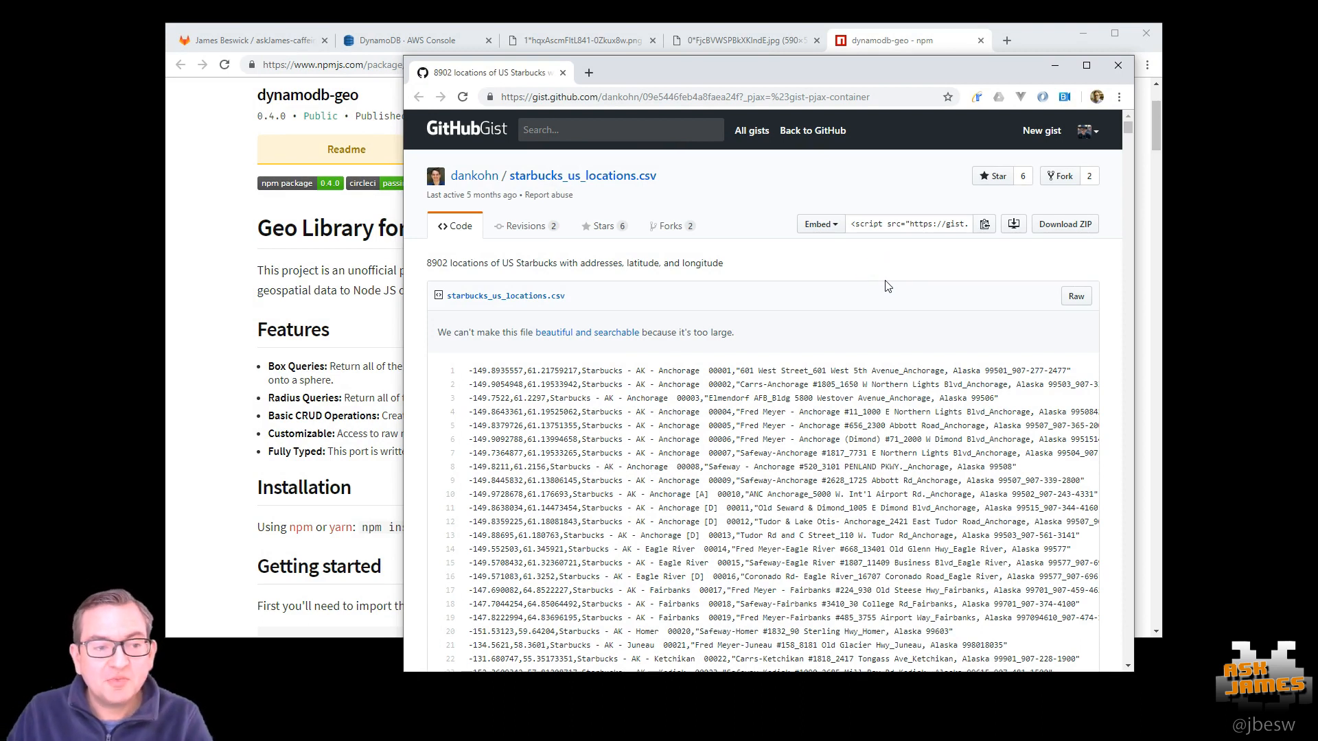
pyautogui.moveTo(1117, 176)
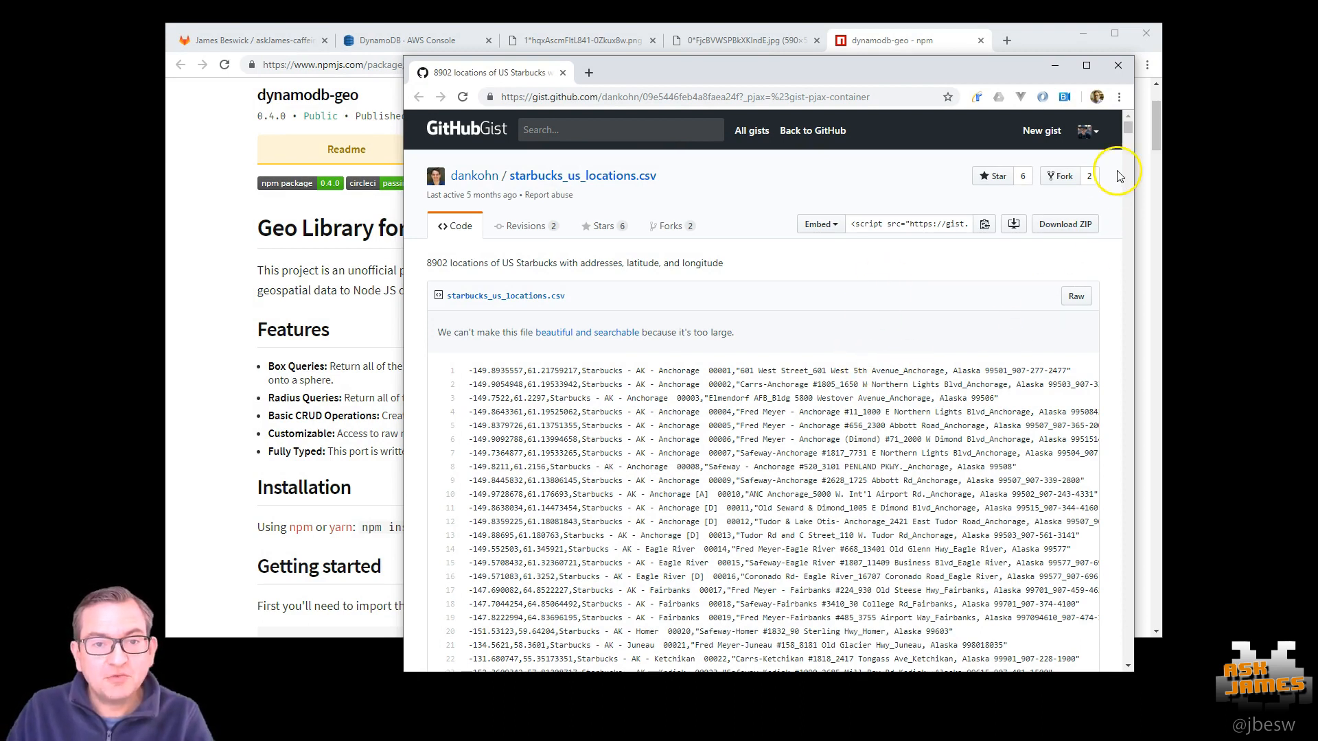
# - Follow the commenter's link from the starbucks_us_locations.csv gist to the JSON fork
pyautogui.scroll(-3)
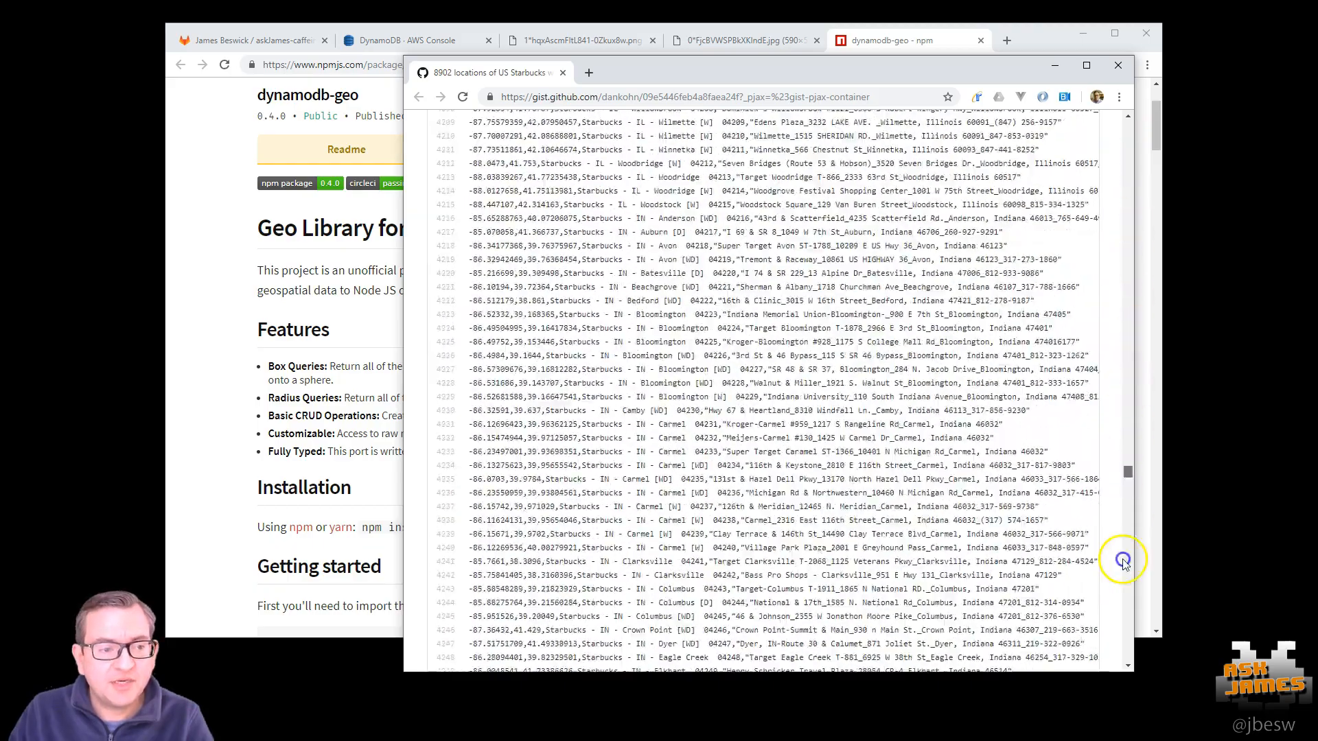
pyautogui.scroll(-3)
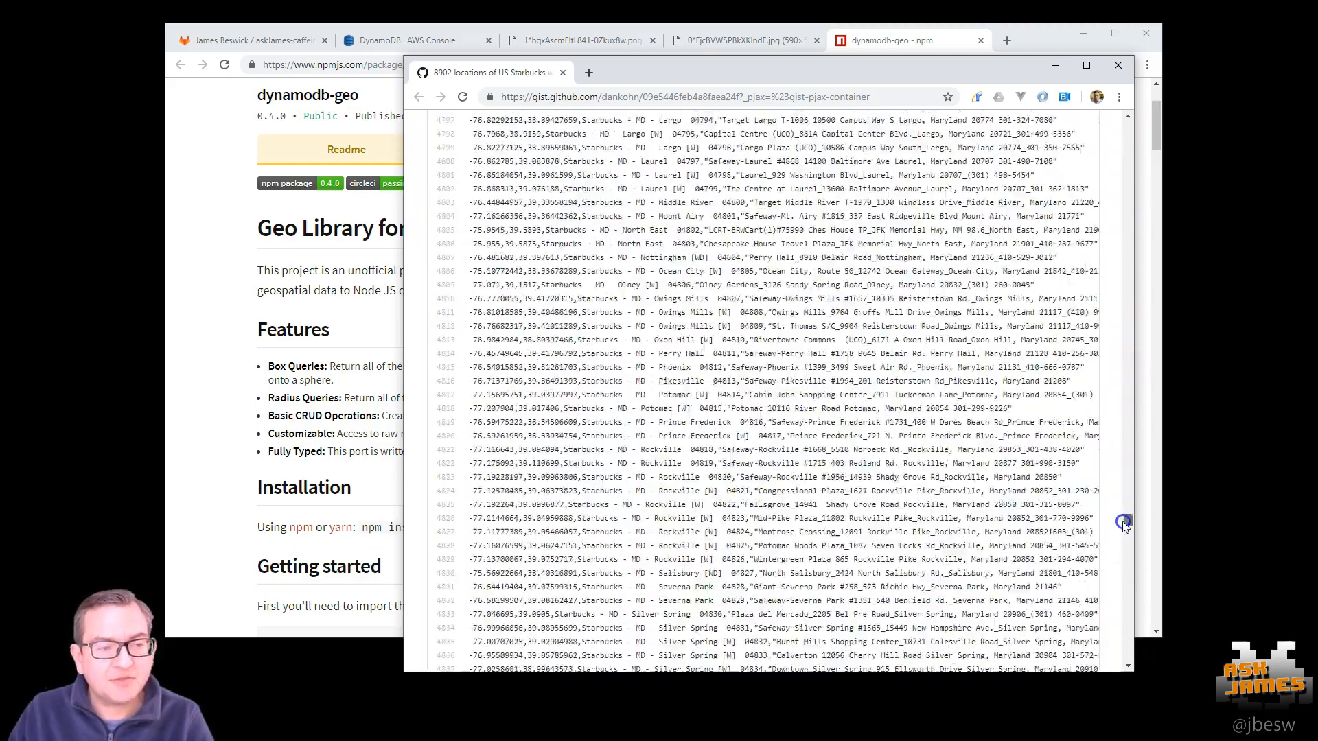
pyautogui.scroll(-3)
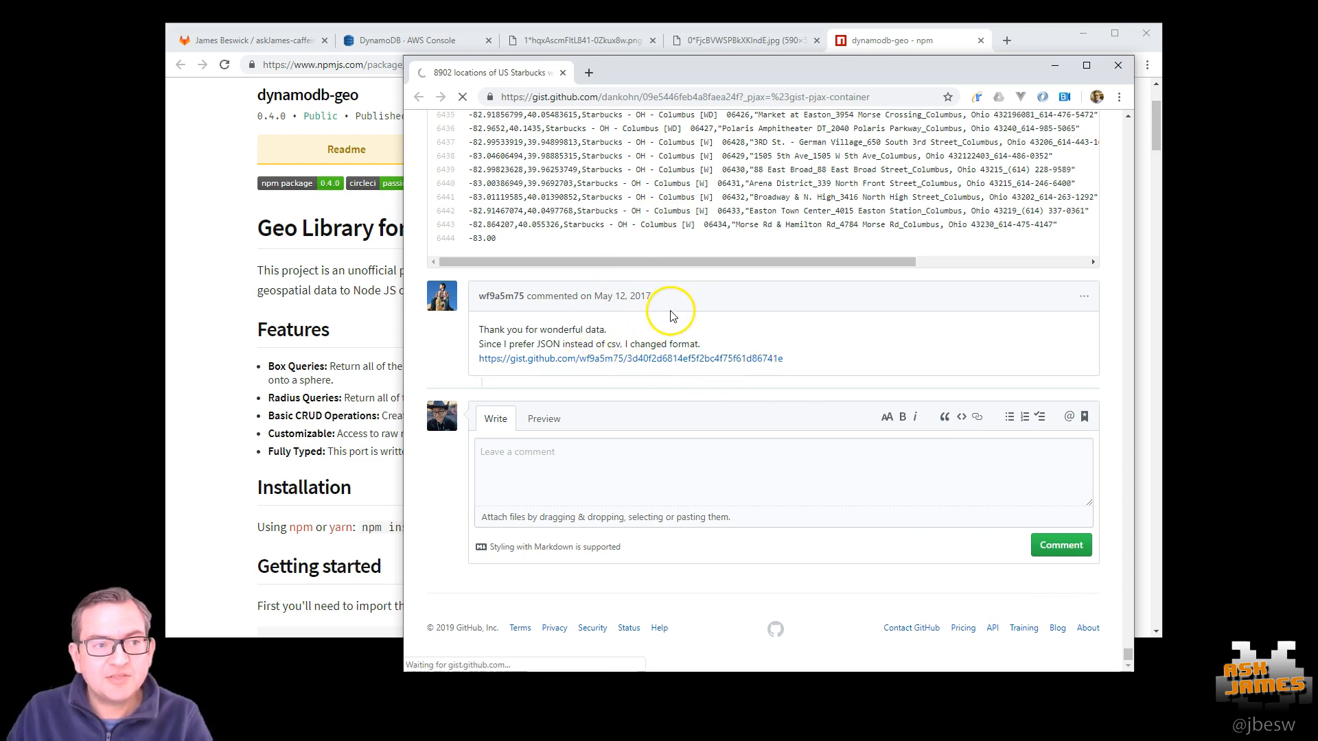
pyautogui.click(630, 359)
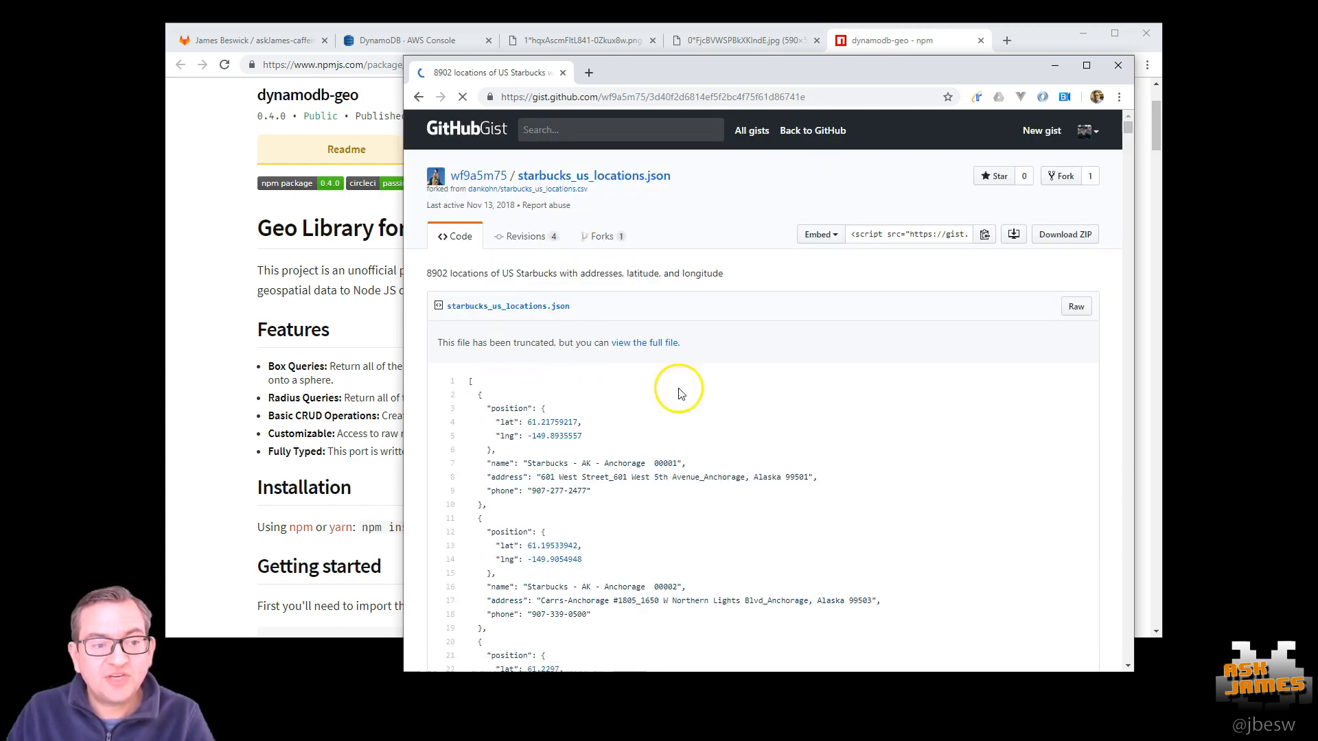
pyautogui.moveTo(619, 426)
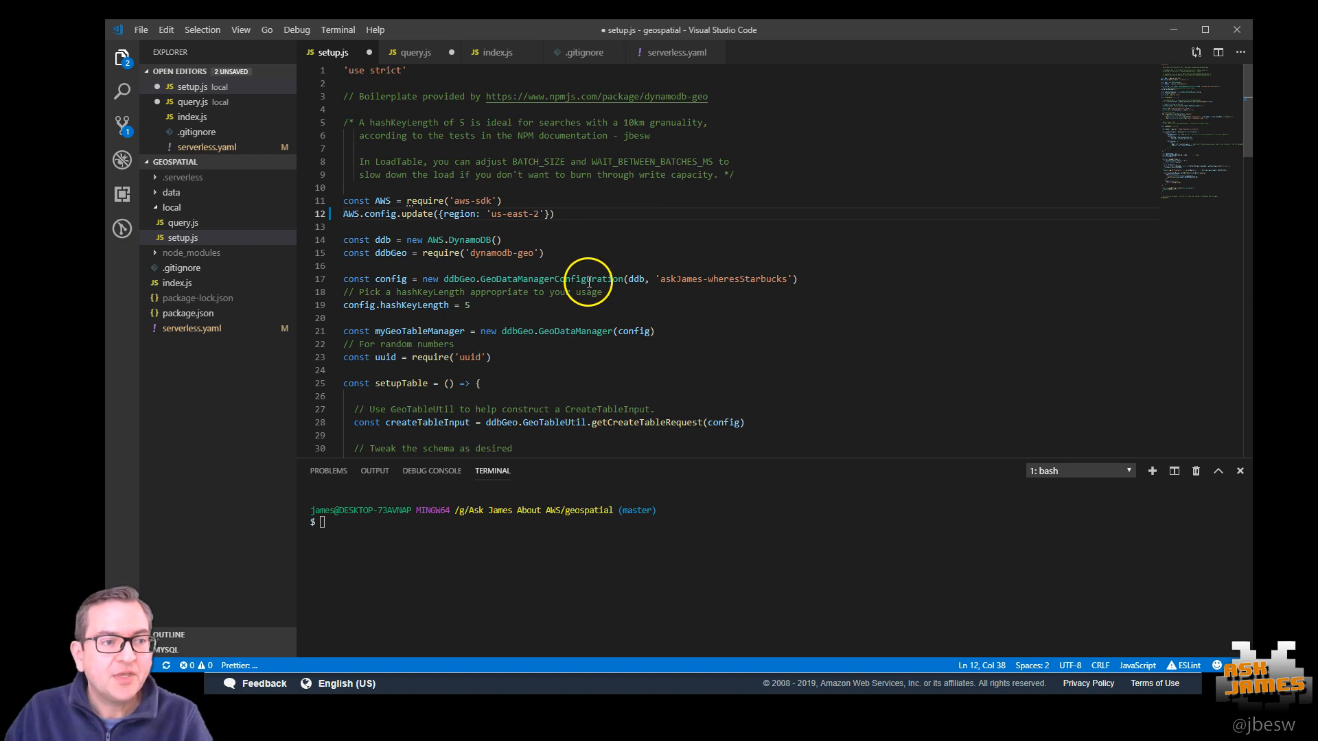
pyautogui.moveTo(475, 201)
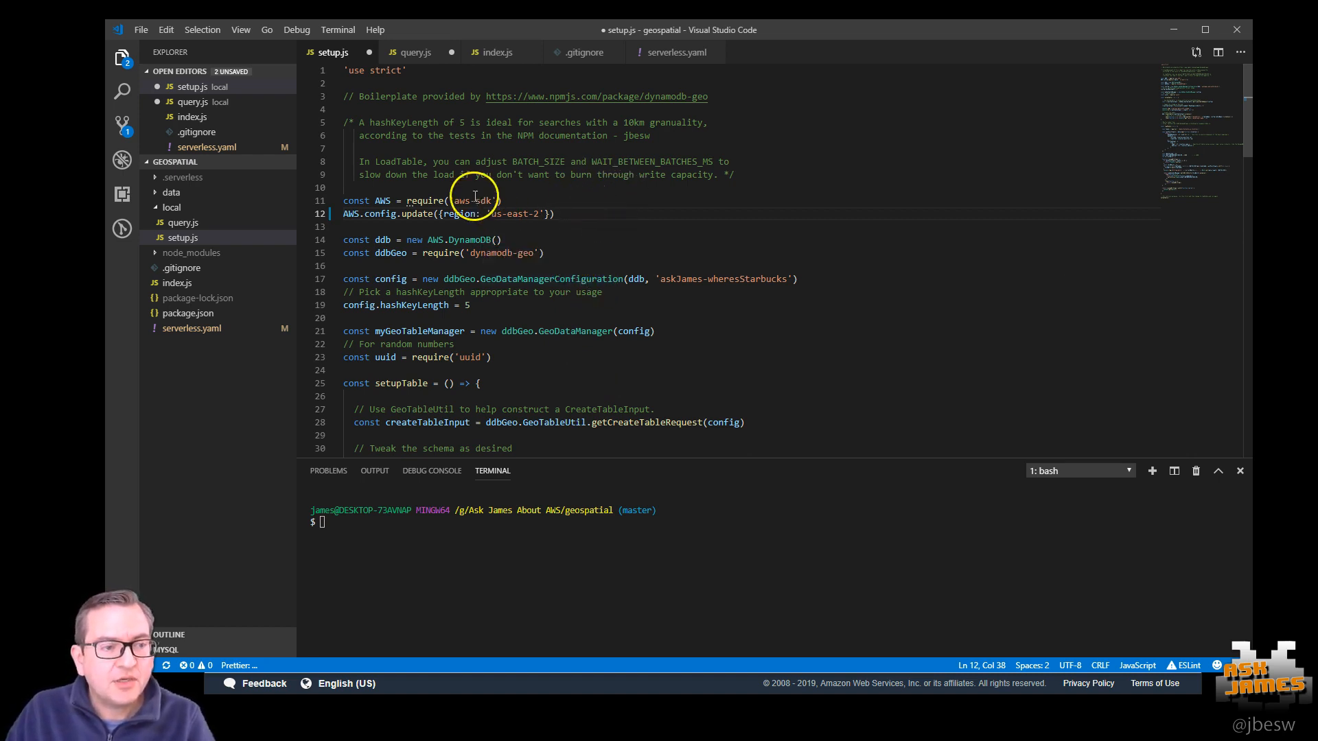
pyautogui.moveTo(492, 142)
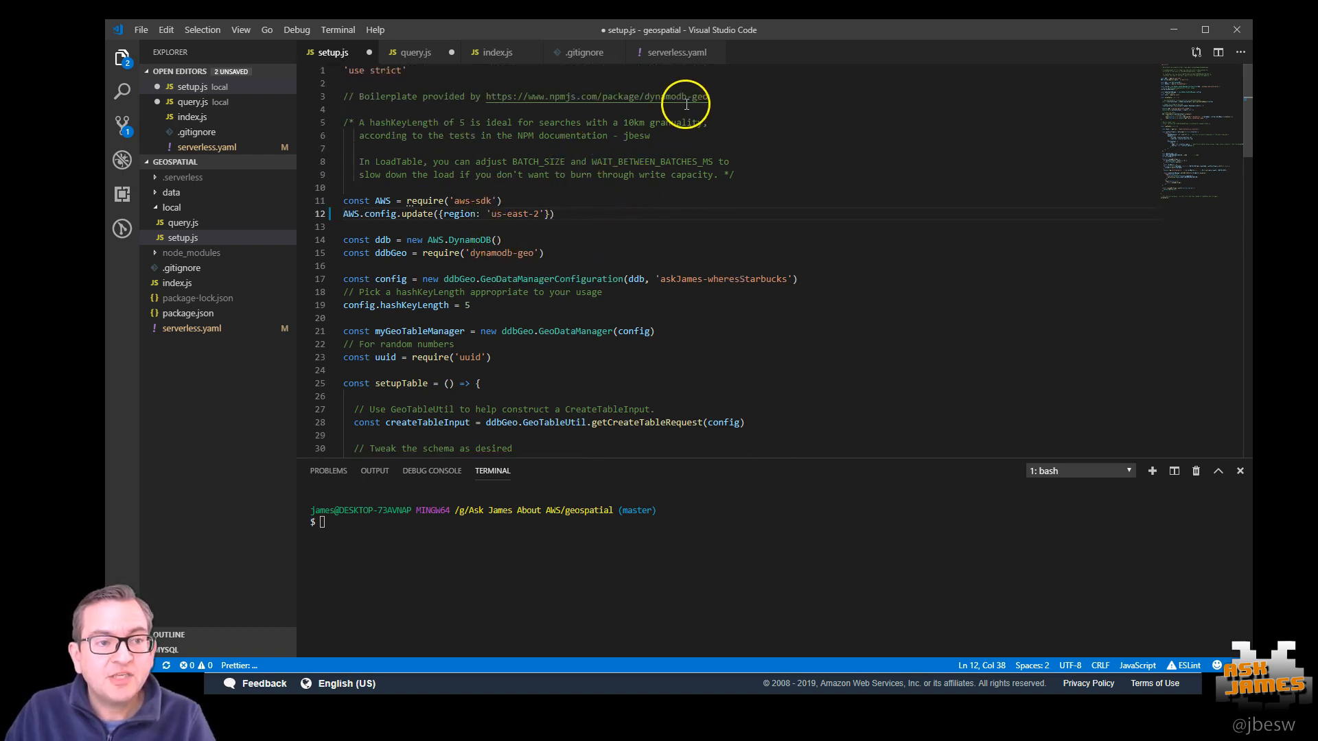
pyautogui.moveTo(626, 261)
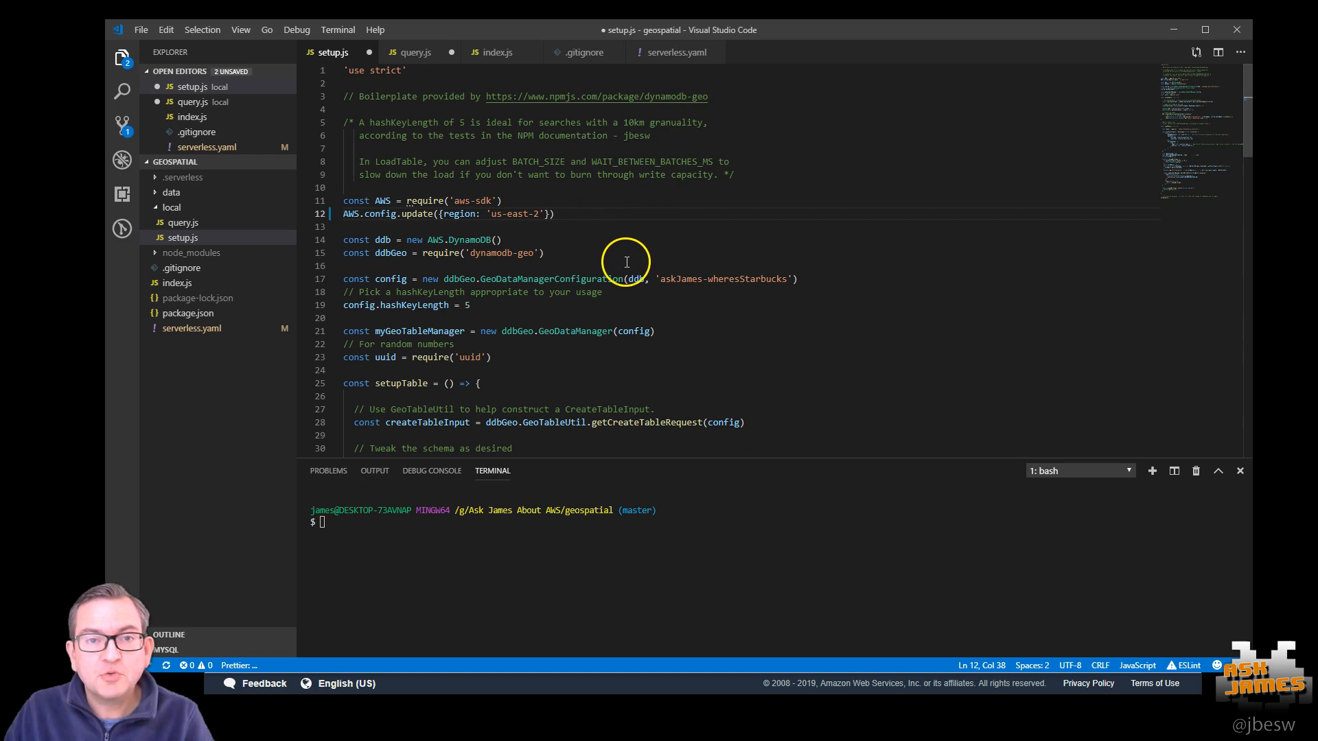
pyautogui.moveTo(447, 277)
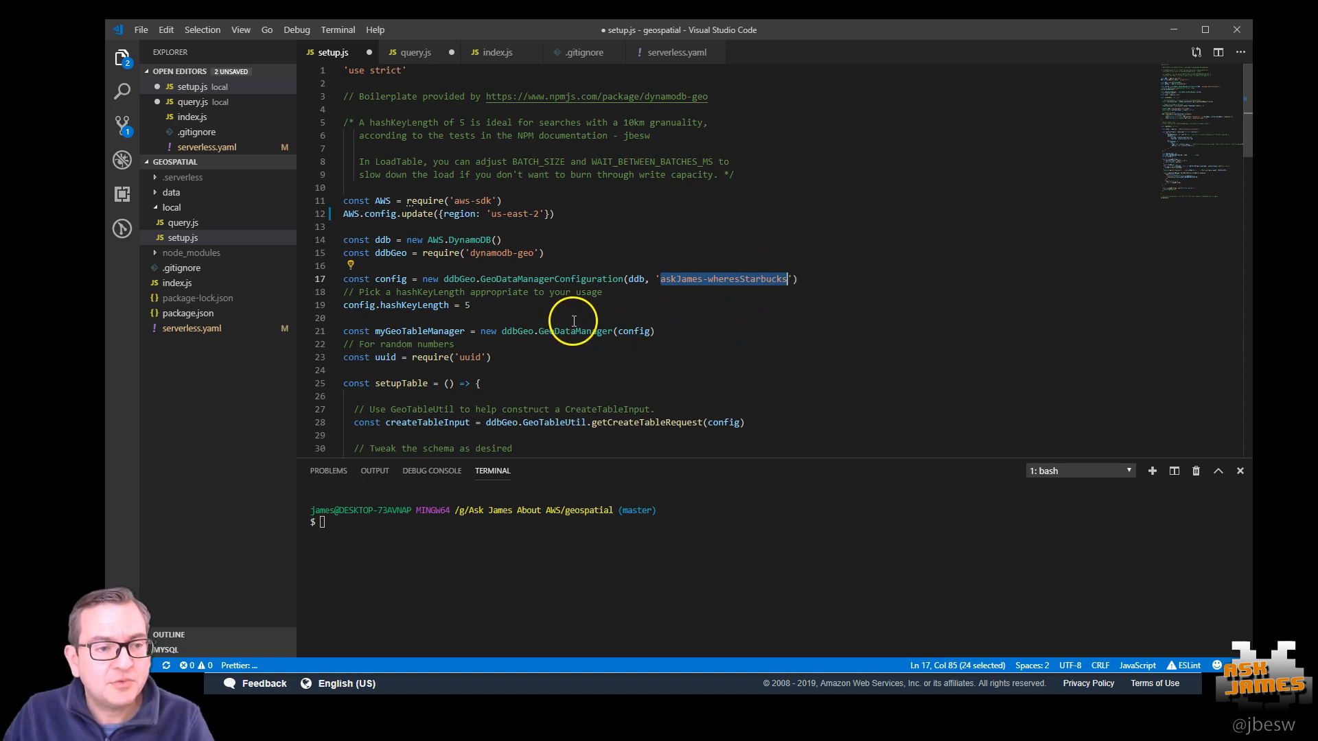
pyautogui.moveTo(700, 307)
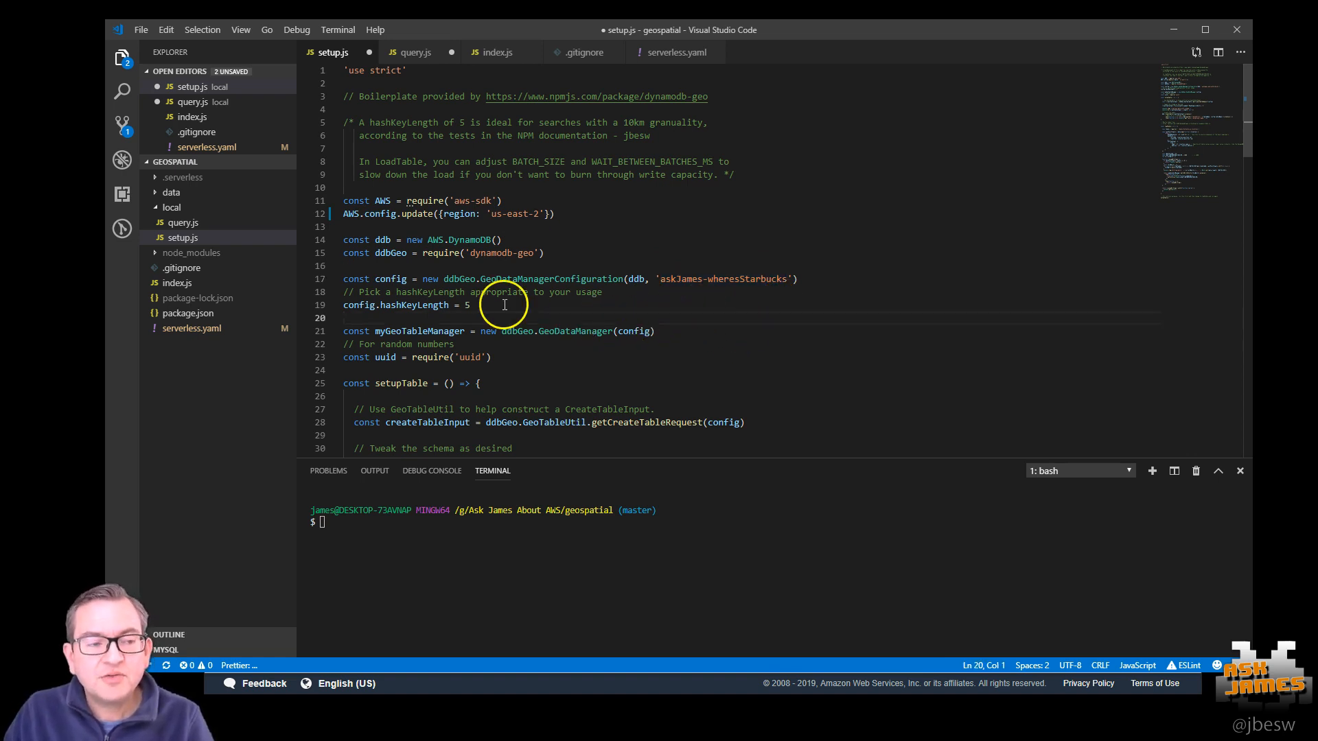
pyautogui.moveTo(539, 311)
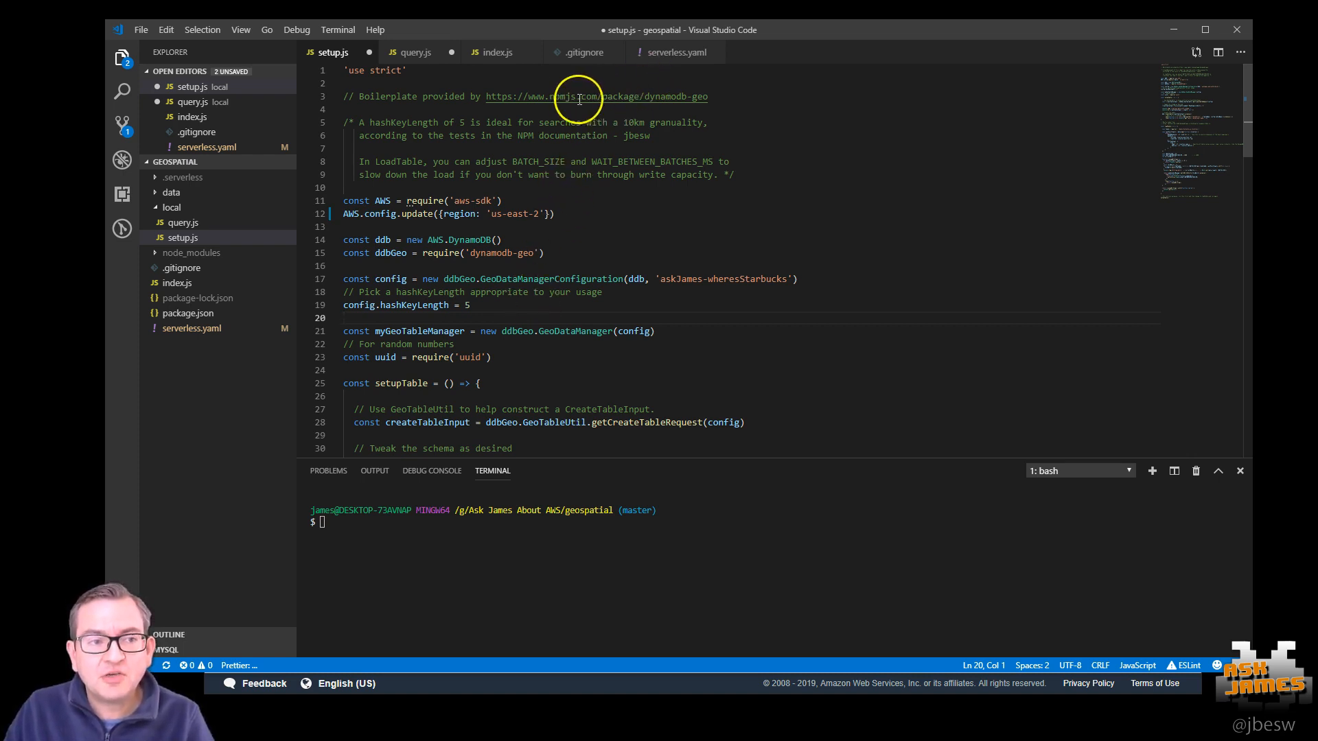
pyautogui.moveTo(492, 316)
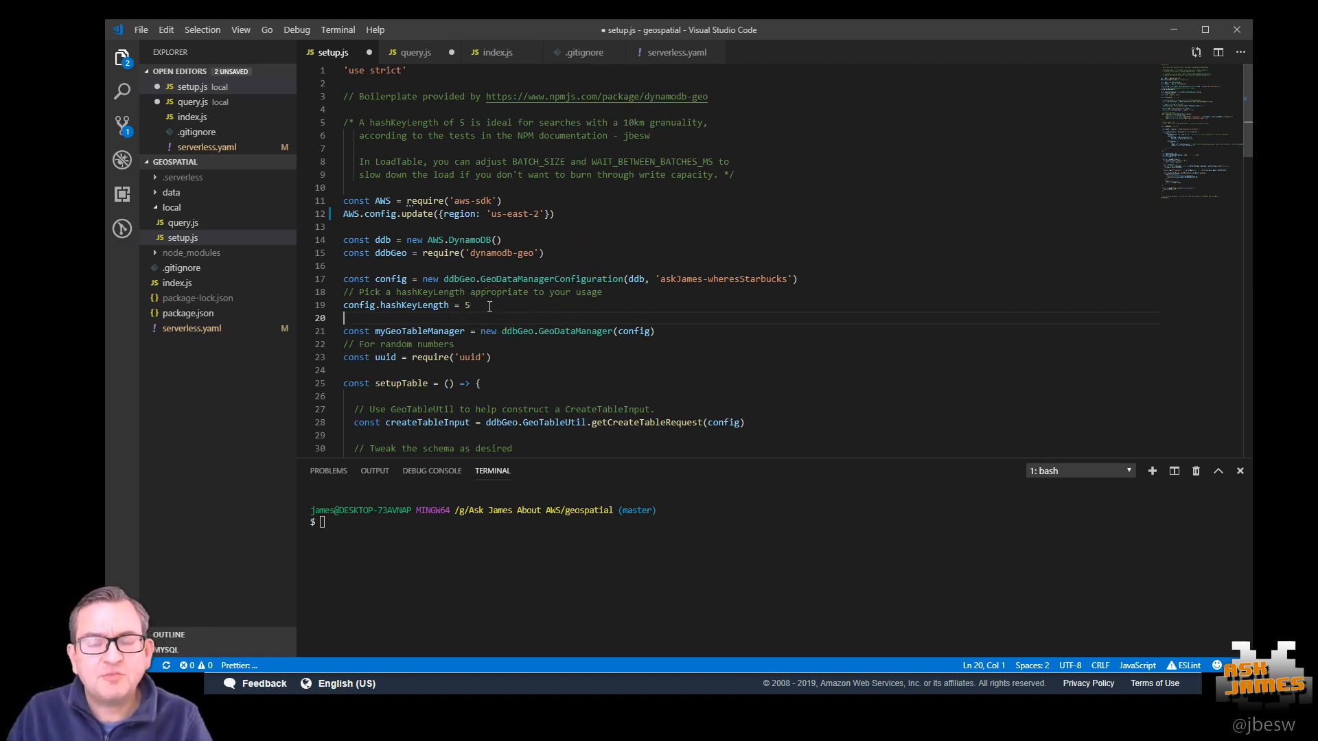
pyautogui.moveTo(521, 310)
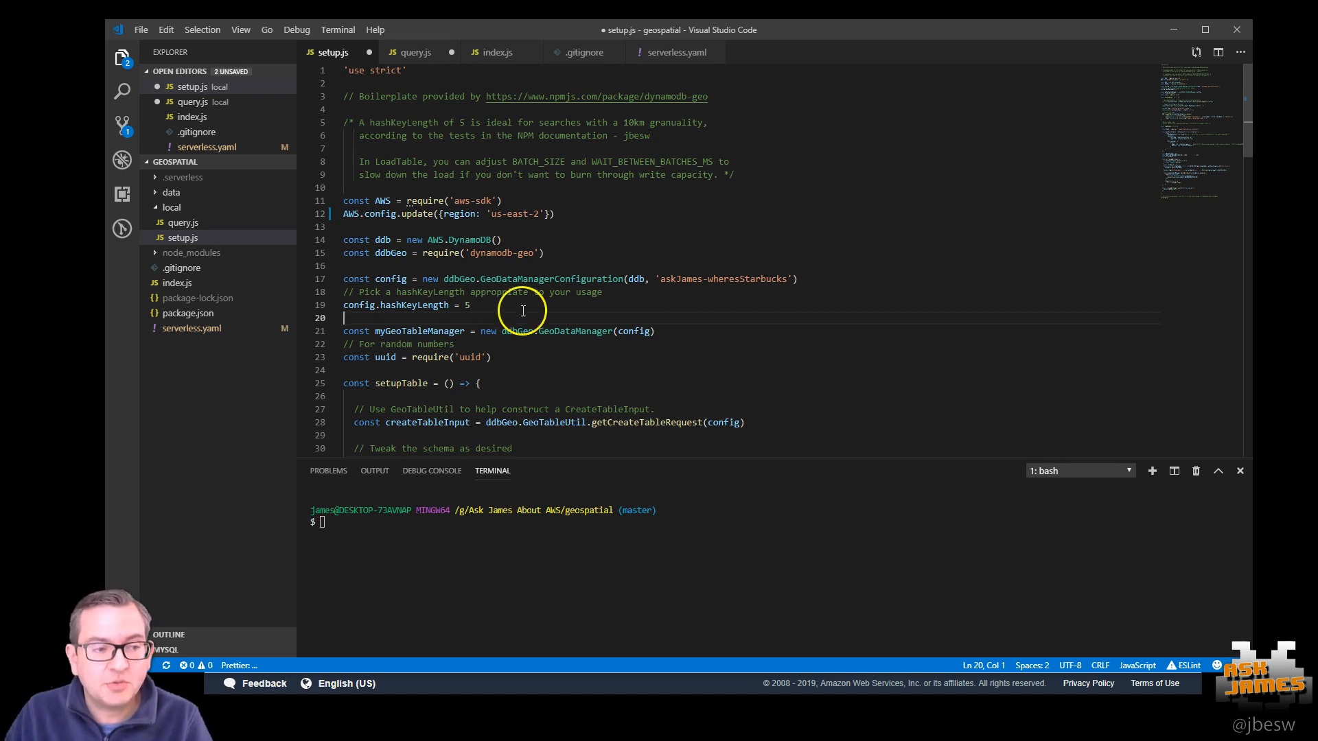
# - Scroll setup.js down to the setupTable function before running it
pyautogui.scroll(-3)
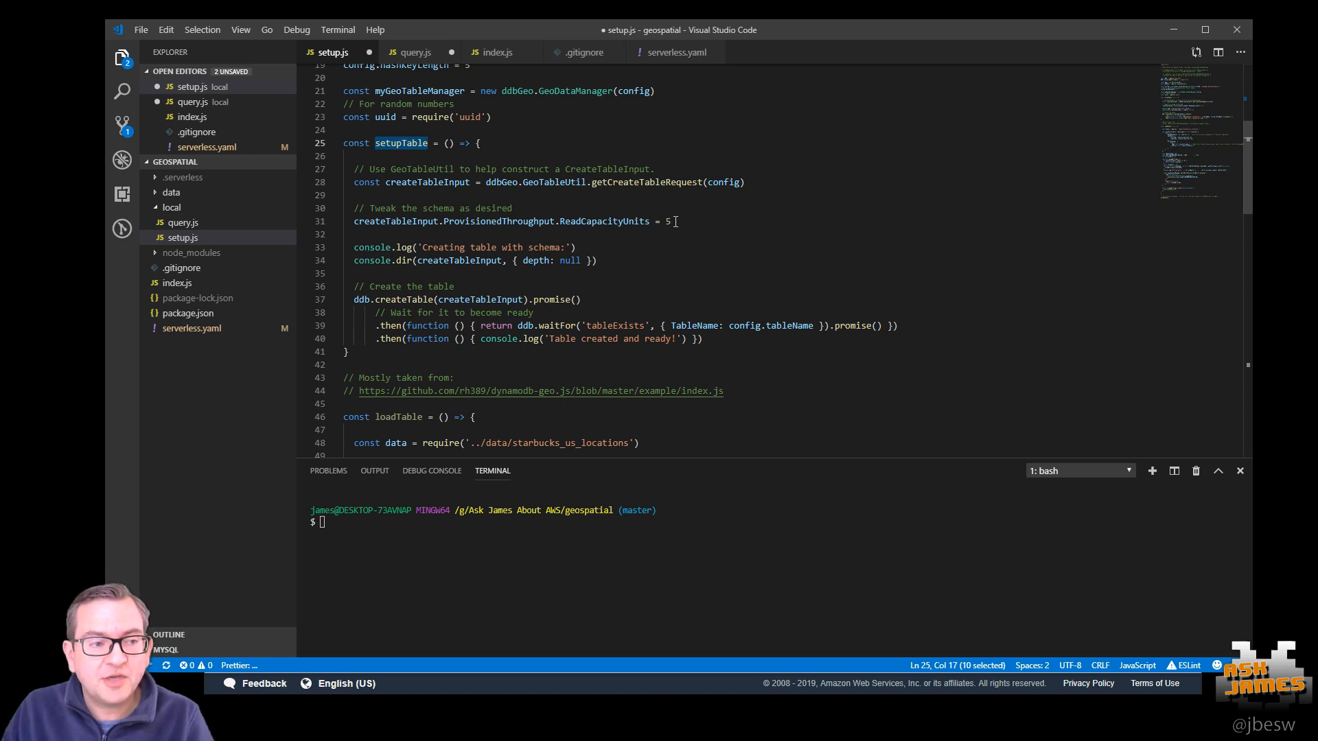
pyautogui.moveTo(468, 294)
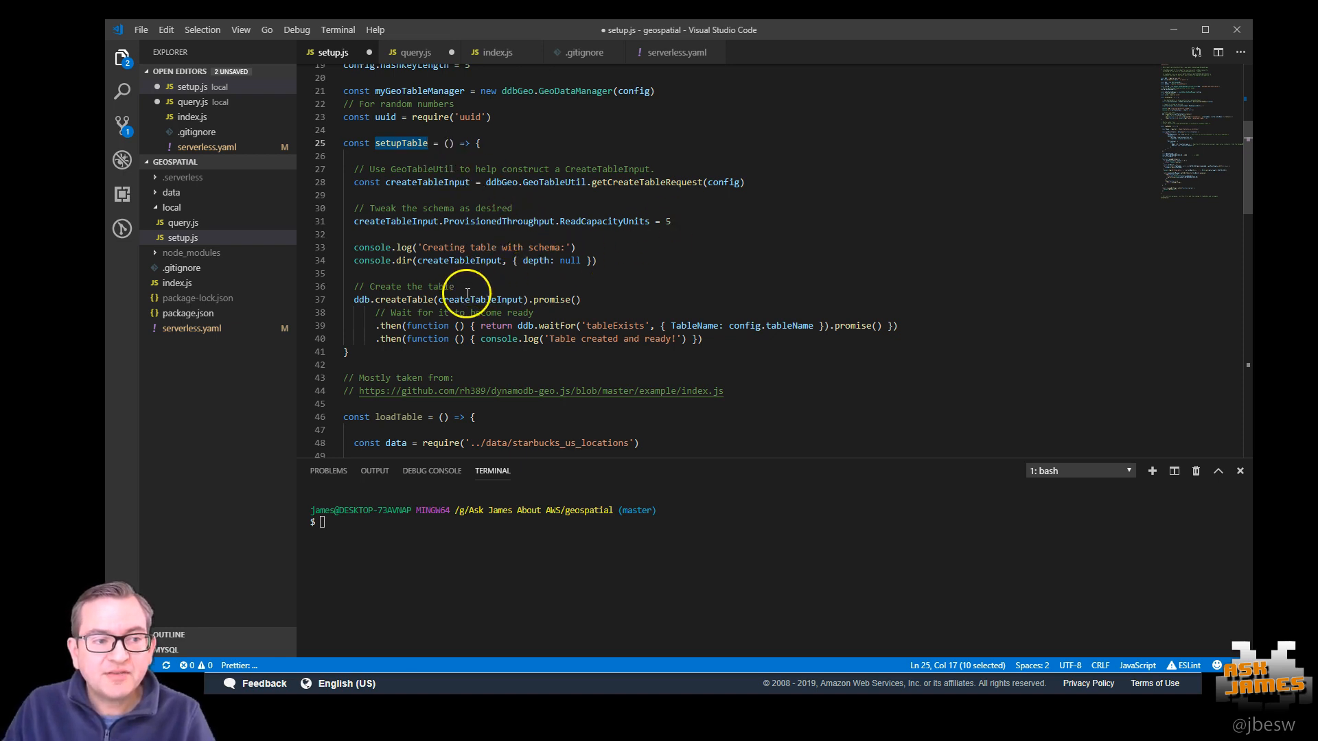
pyautogui.moveTo(424, 324)
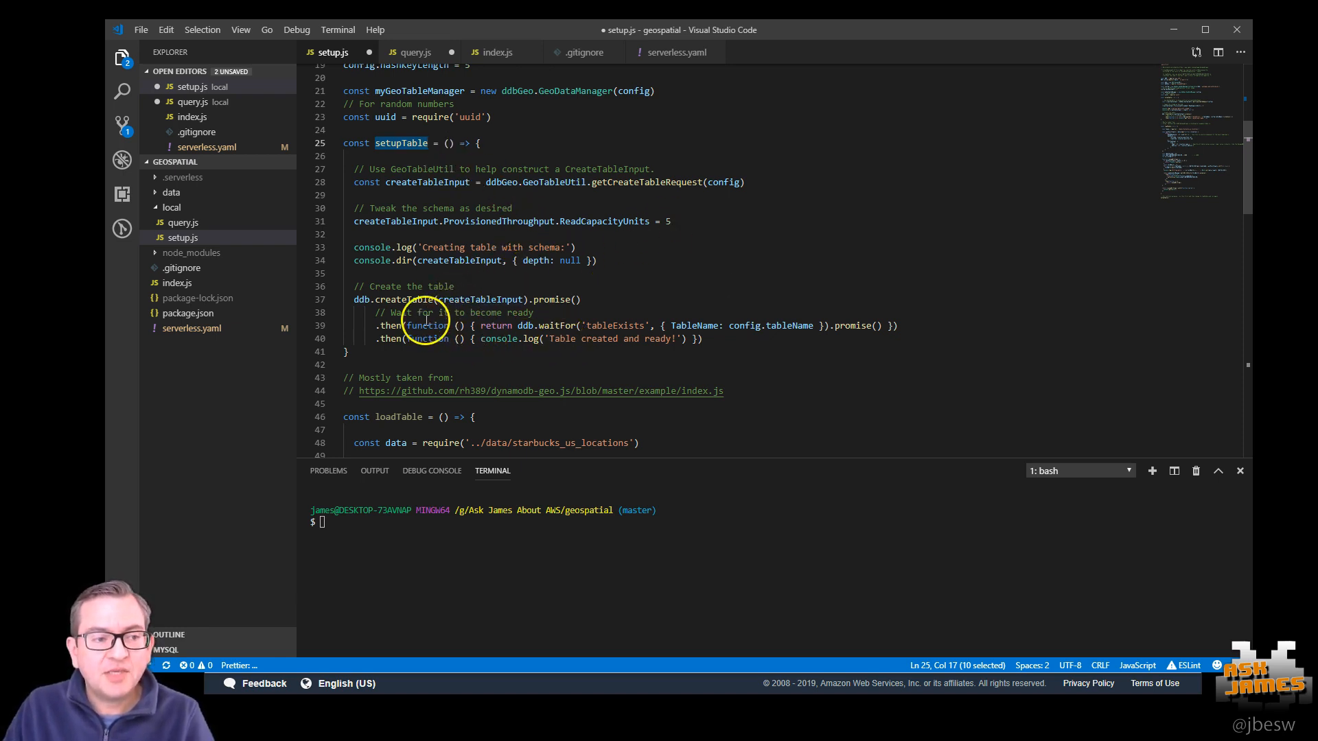
pyautogui.moveTo(522, 273)
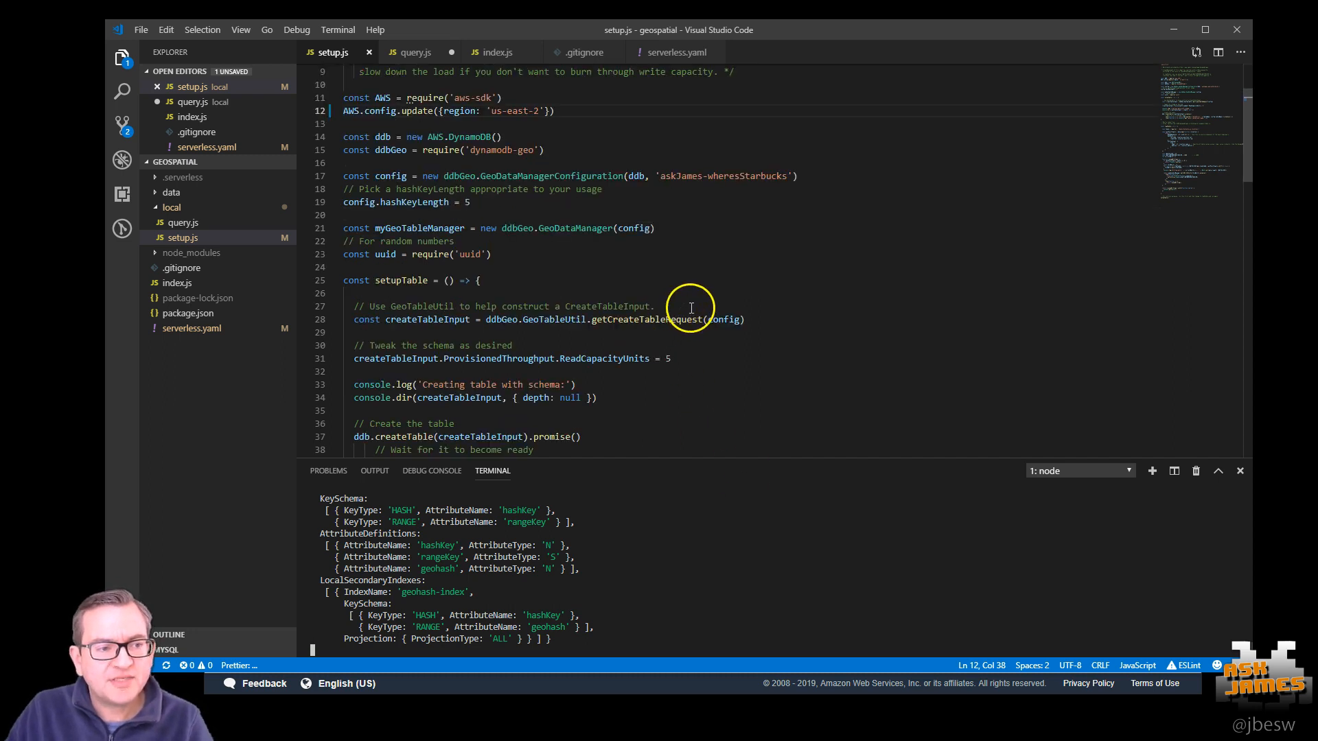
pyautogui.scroll(-3)
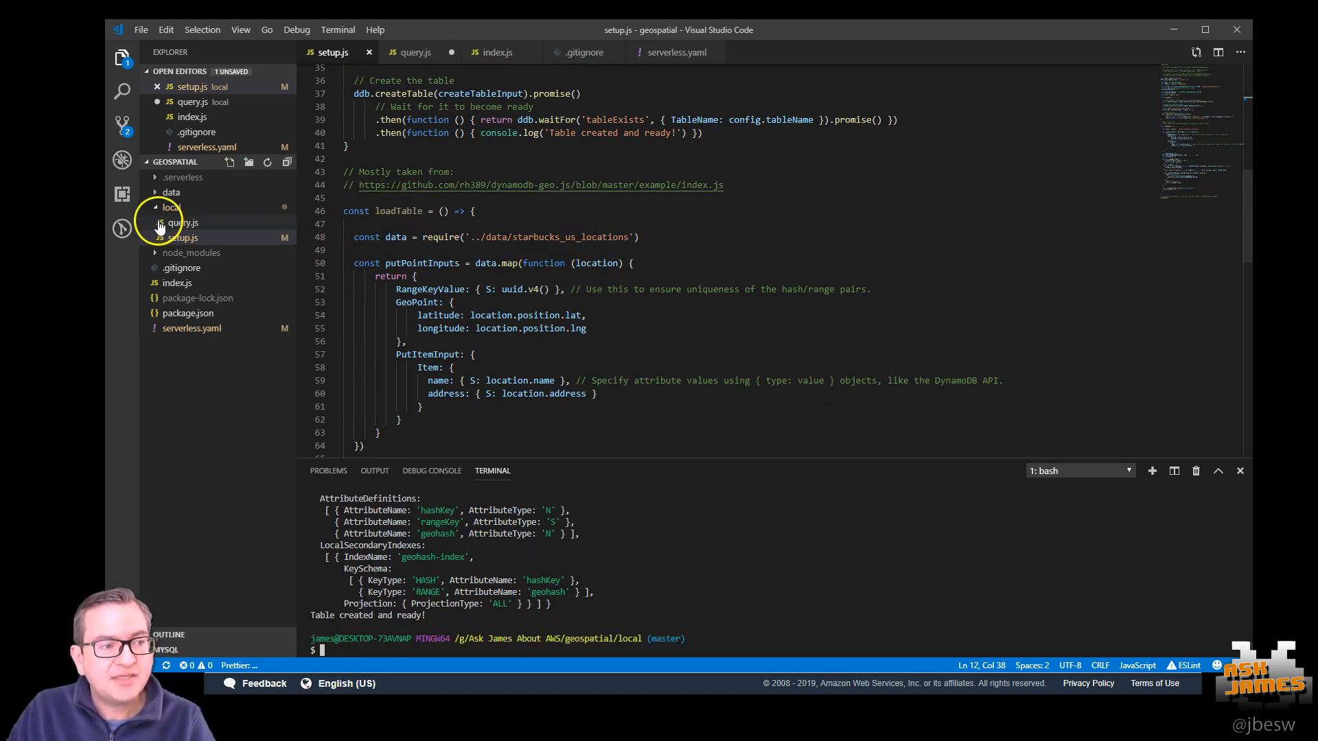
pyautogui.click(172, 192)
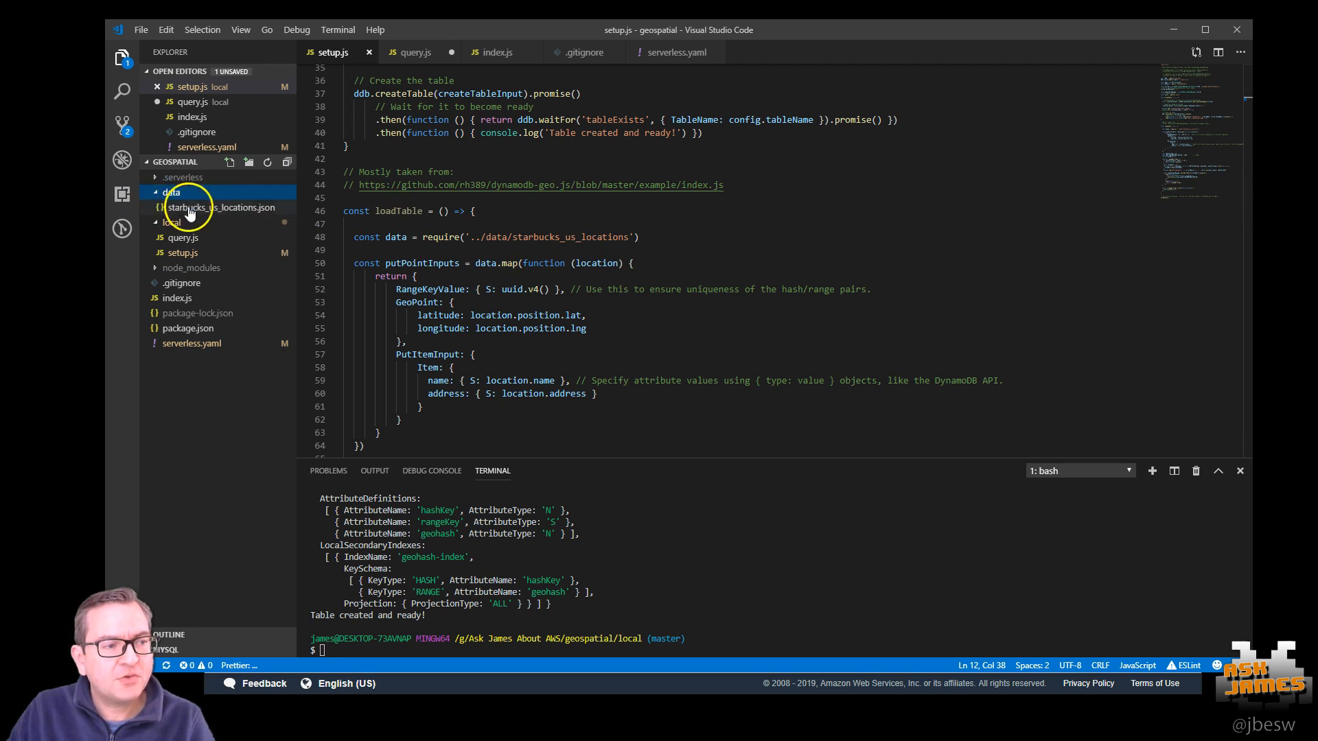
pyautogui.doubleClick(219, 207)
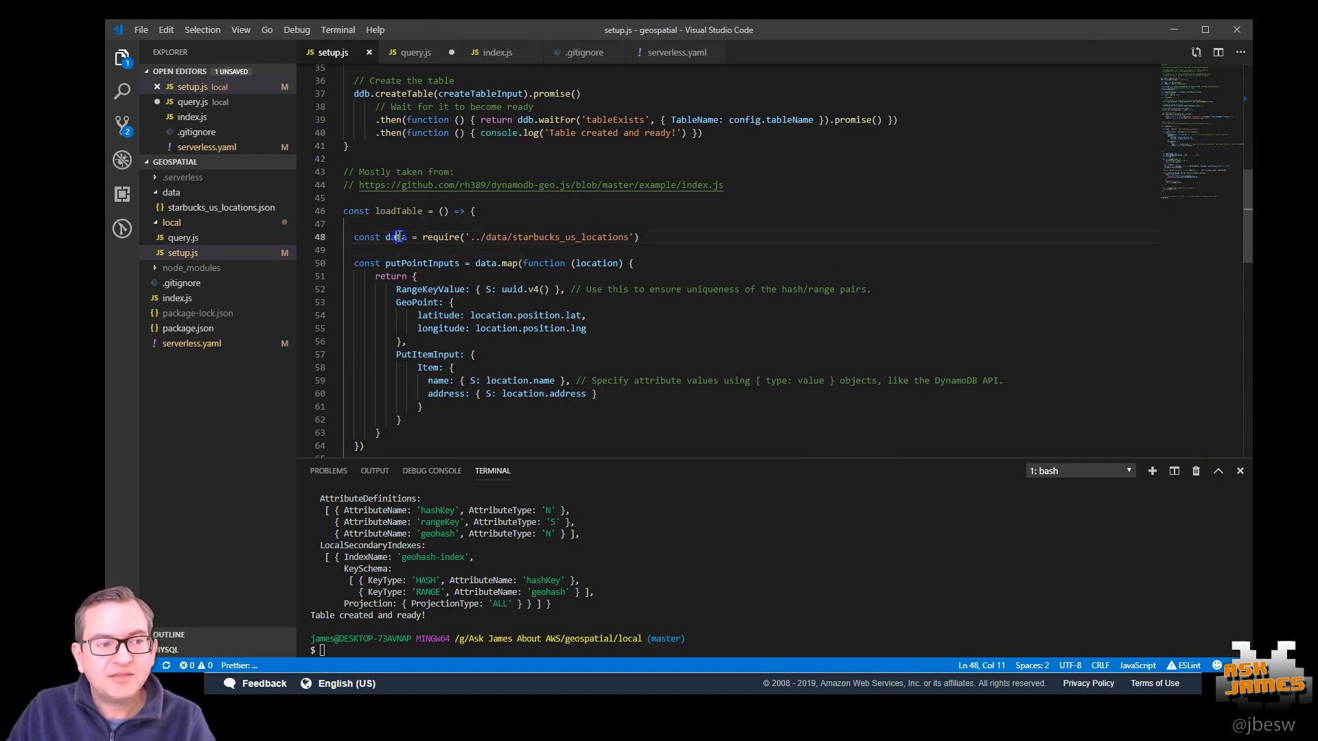
pyautogui.doubleClick(396, 236)
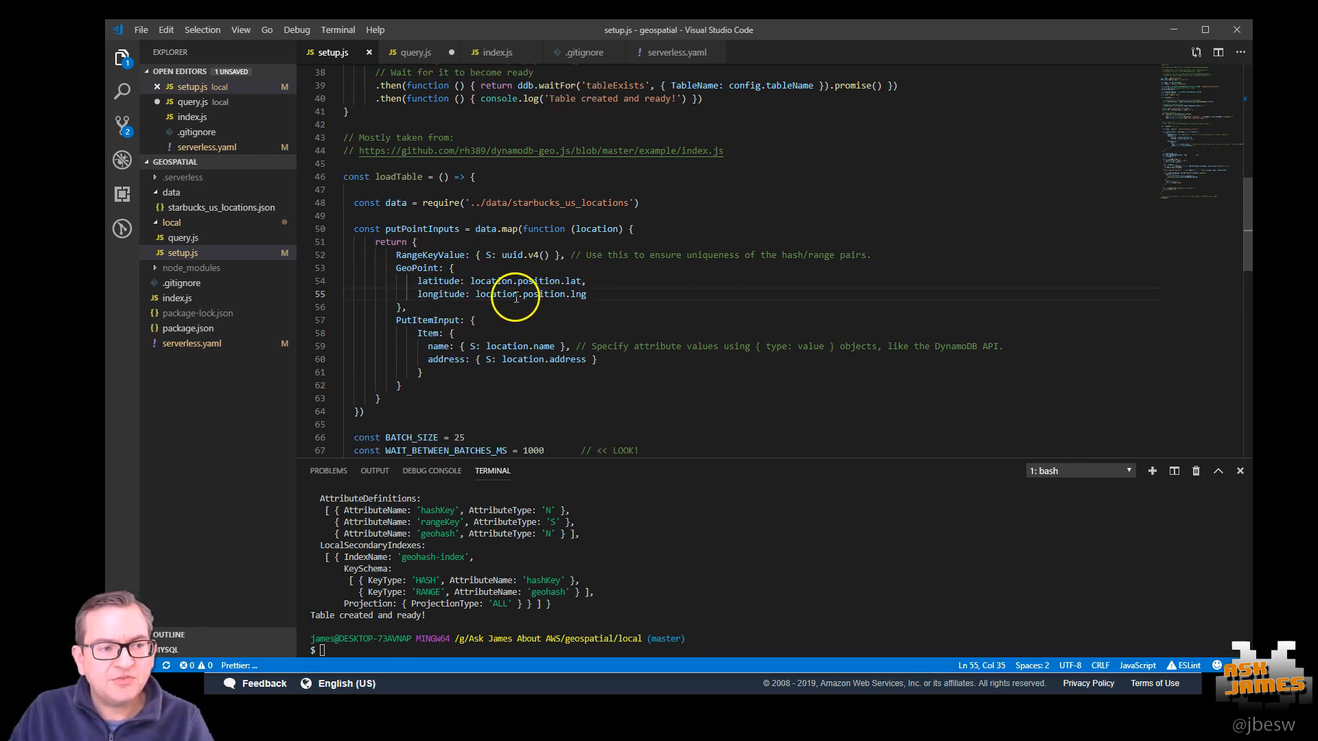
pyautogui.scroll(-3)
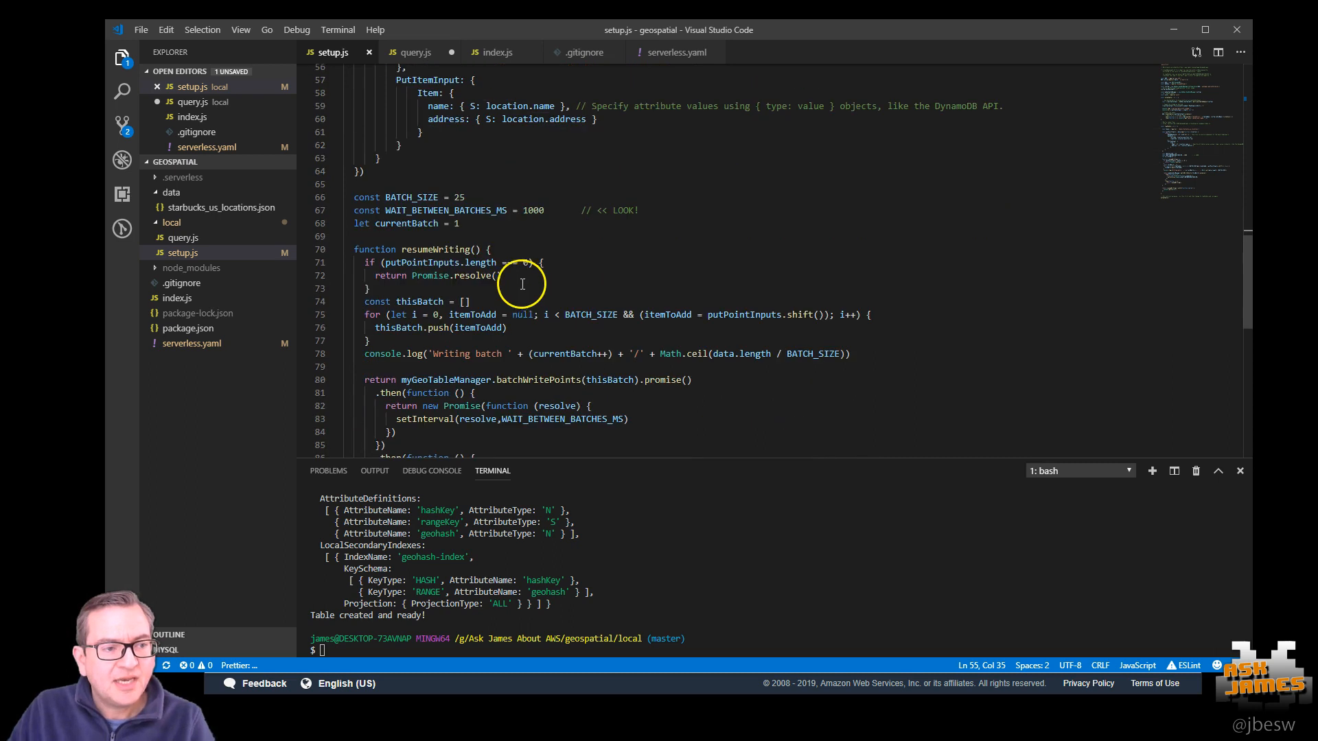
pyautogui.scroll(-3)
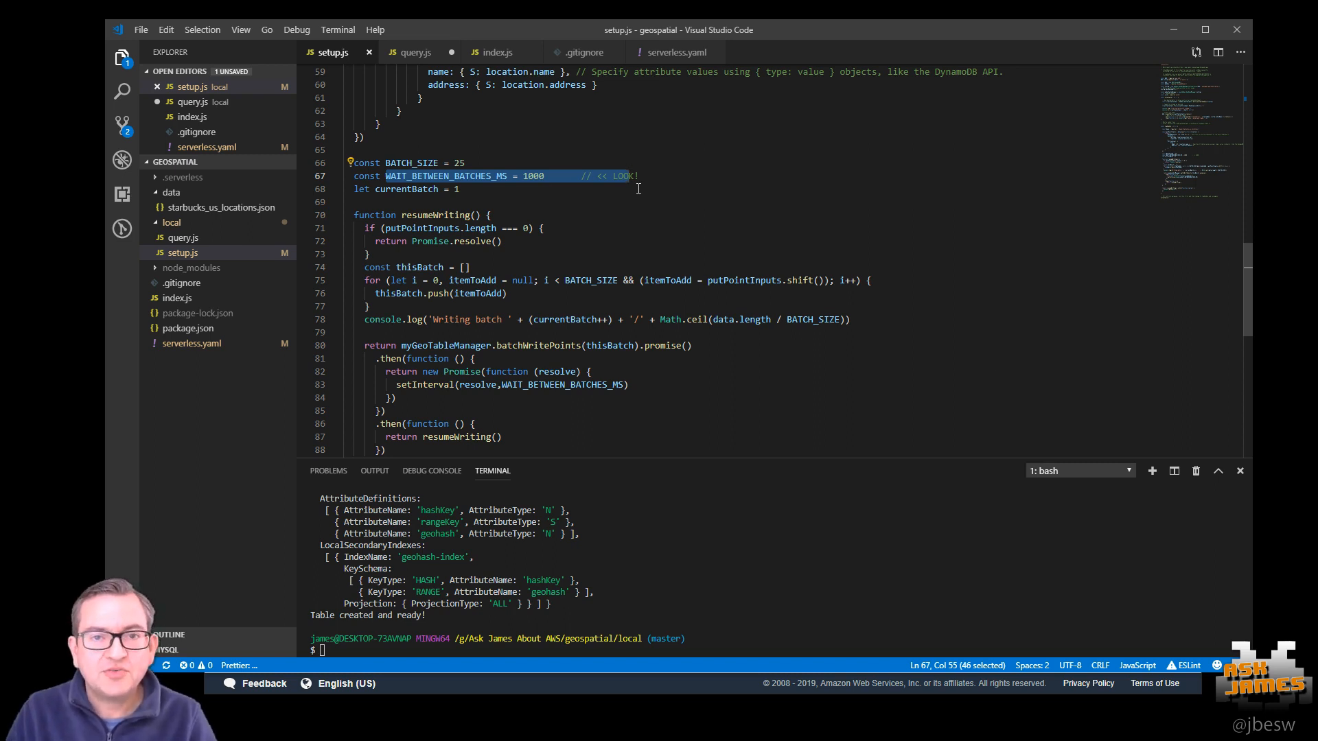
pyautogui.moveTo(602, 228)
pyautogui.write('loadTable(')
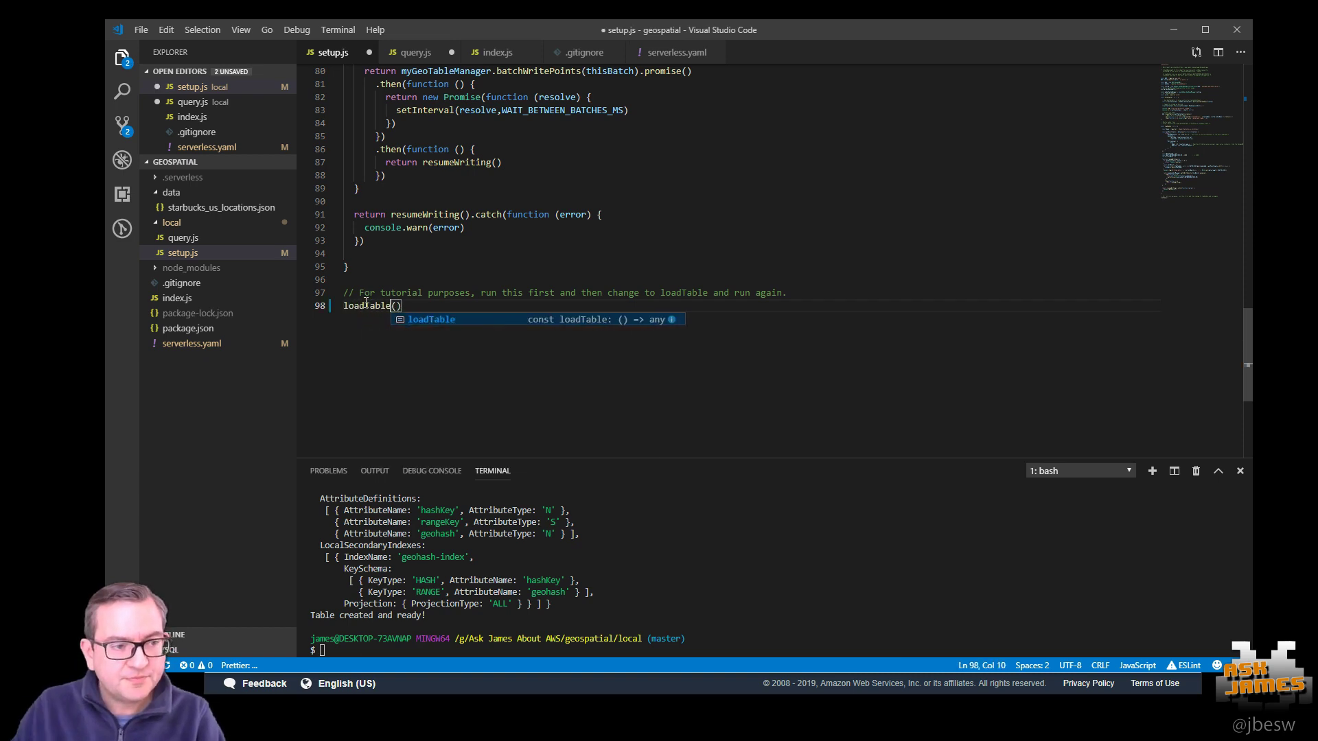
# - Run 'node setup' in the terminal to load the Starbucks data into the table
pyautogui.write('node setup')
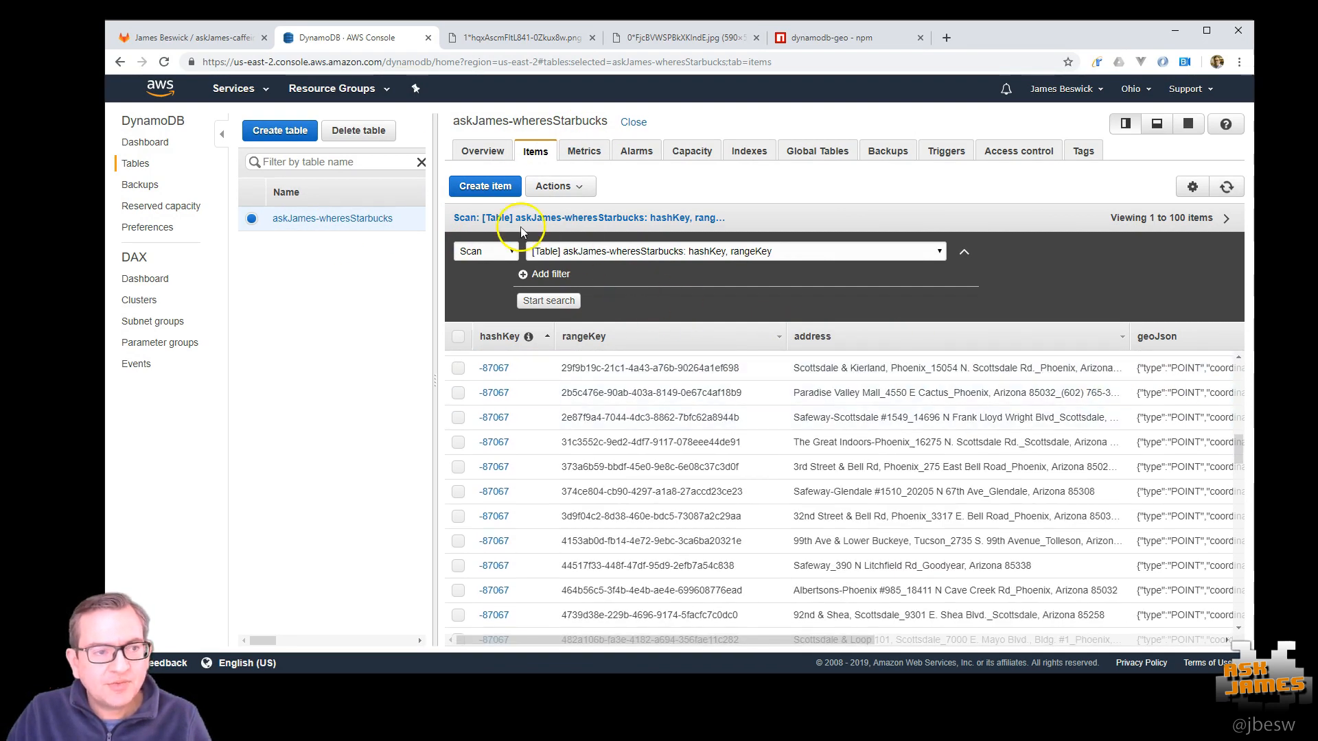
# - Page the askJames-wheresStarbucks items to 201–300, then switch toward the capacity settings
pyautogui.scroll(-3)
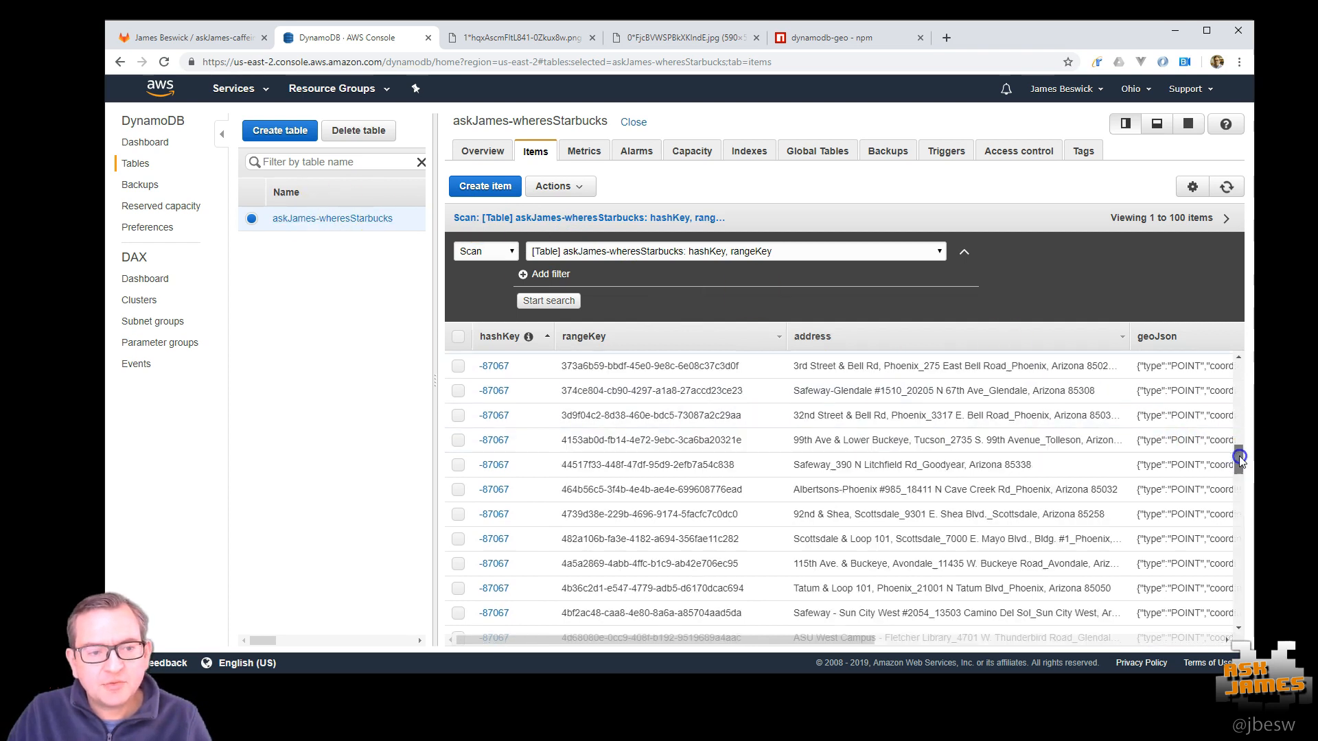
pyautogui.click(1227, 217)
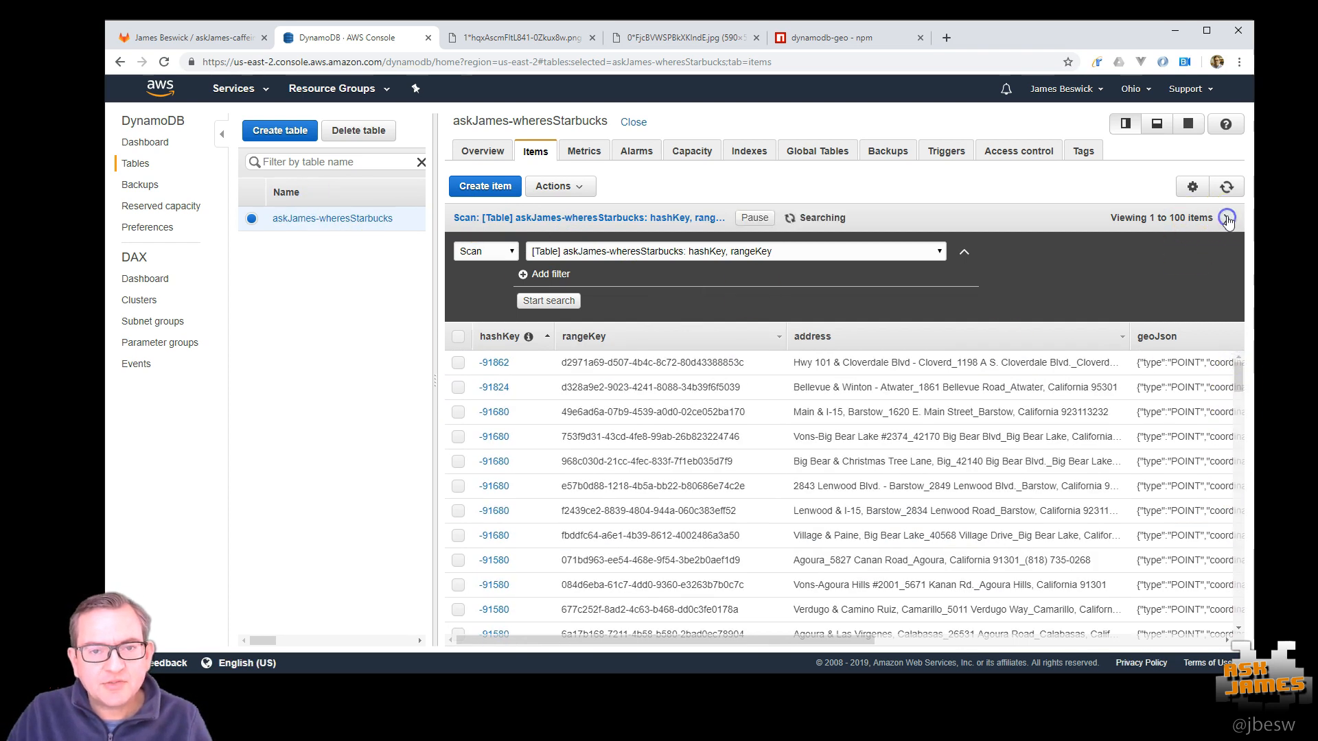
pyautogui.click(1227, 218)
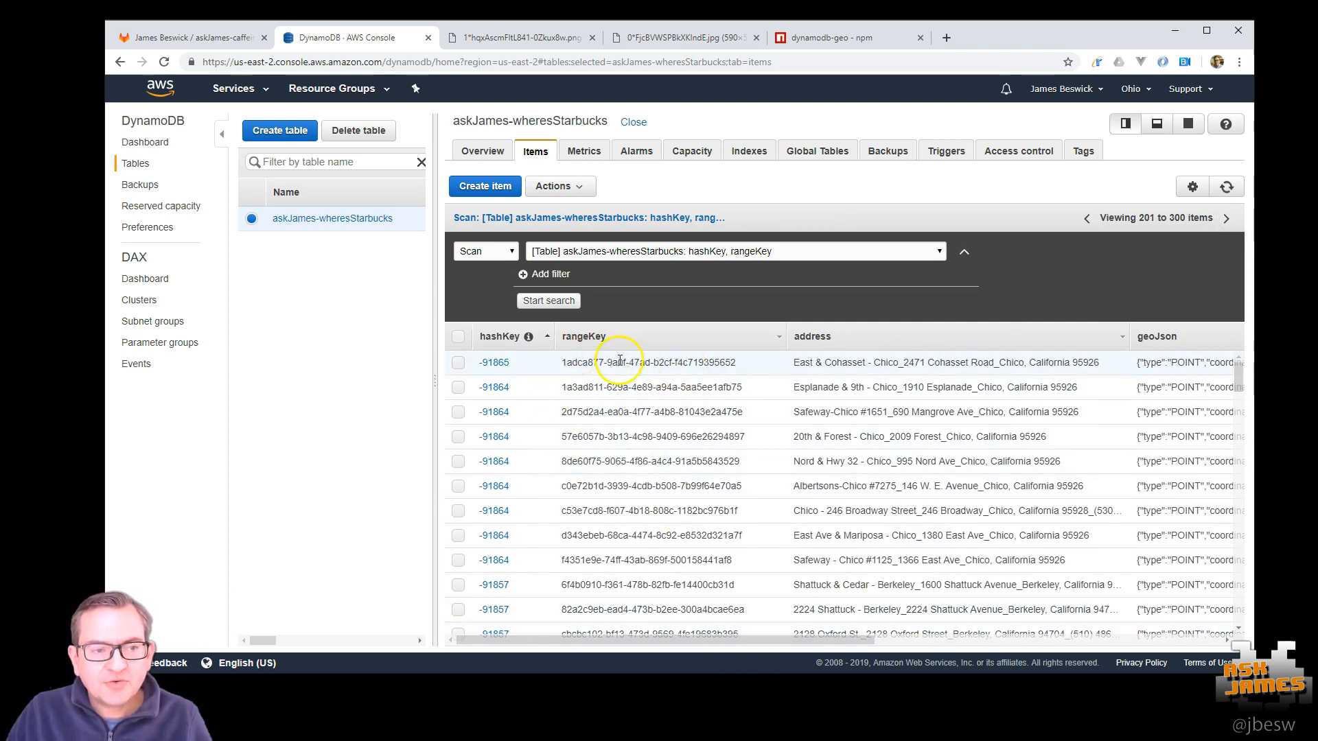
pyautogui.moveTo(834, 650)
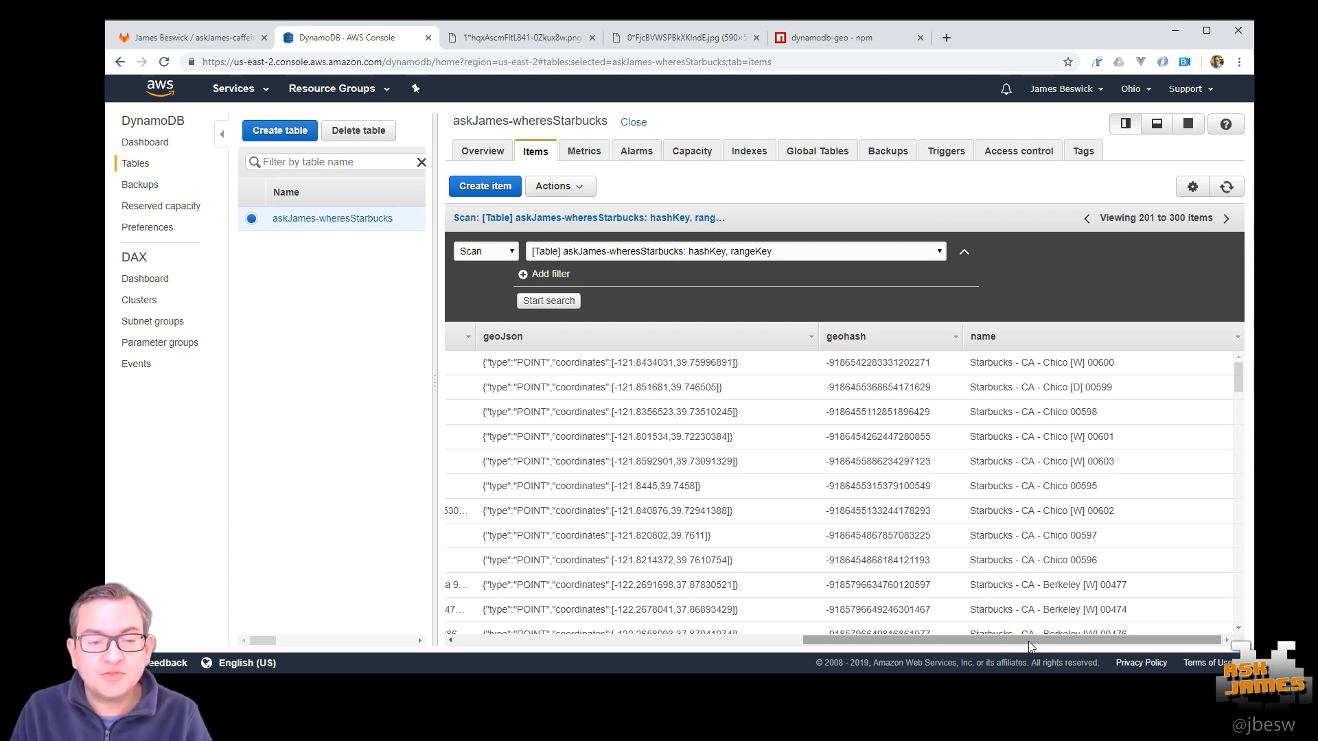
pyautogui.click(690, 151)
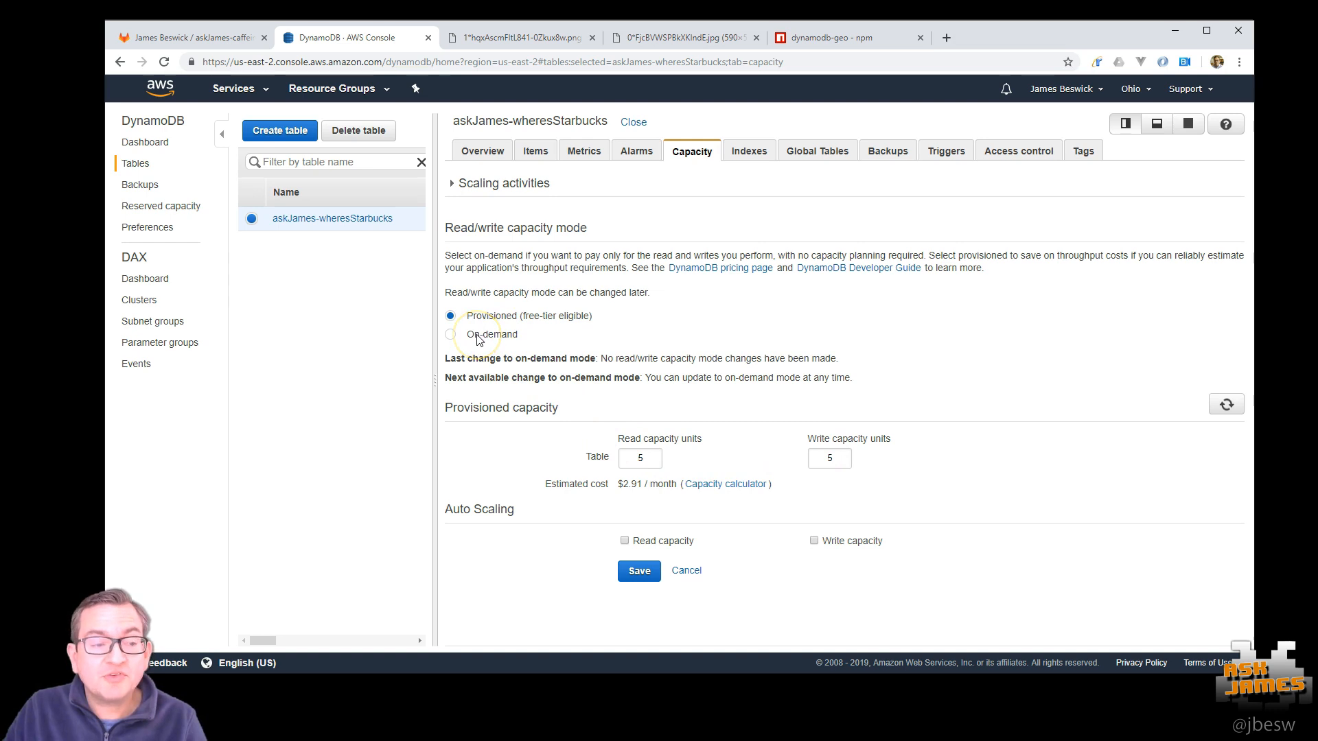
# - Switch the table's capacity mode to On-demand and dismiss the billing notice
pyautogui.click(451, 333)
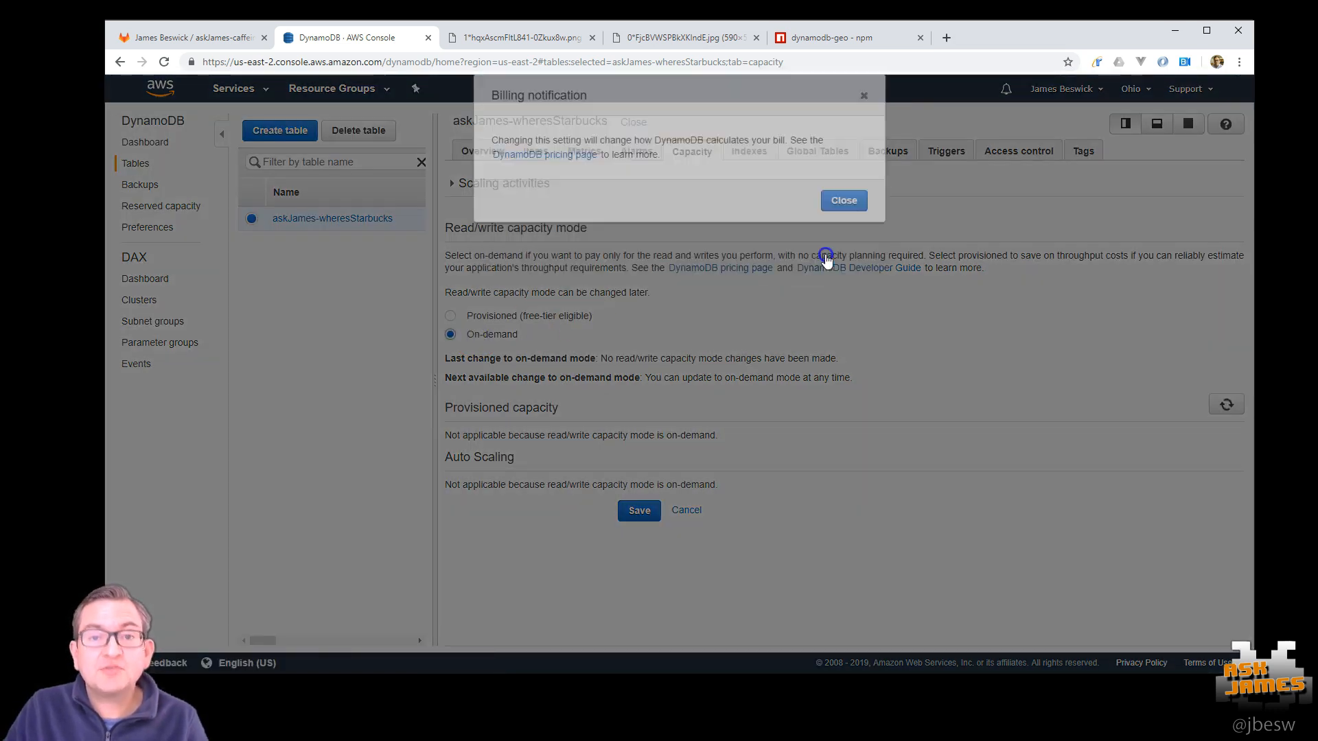
pyautogui.click(842, 201)
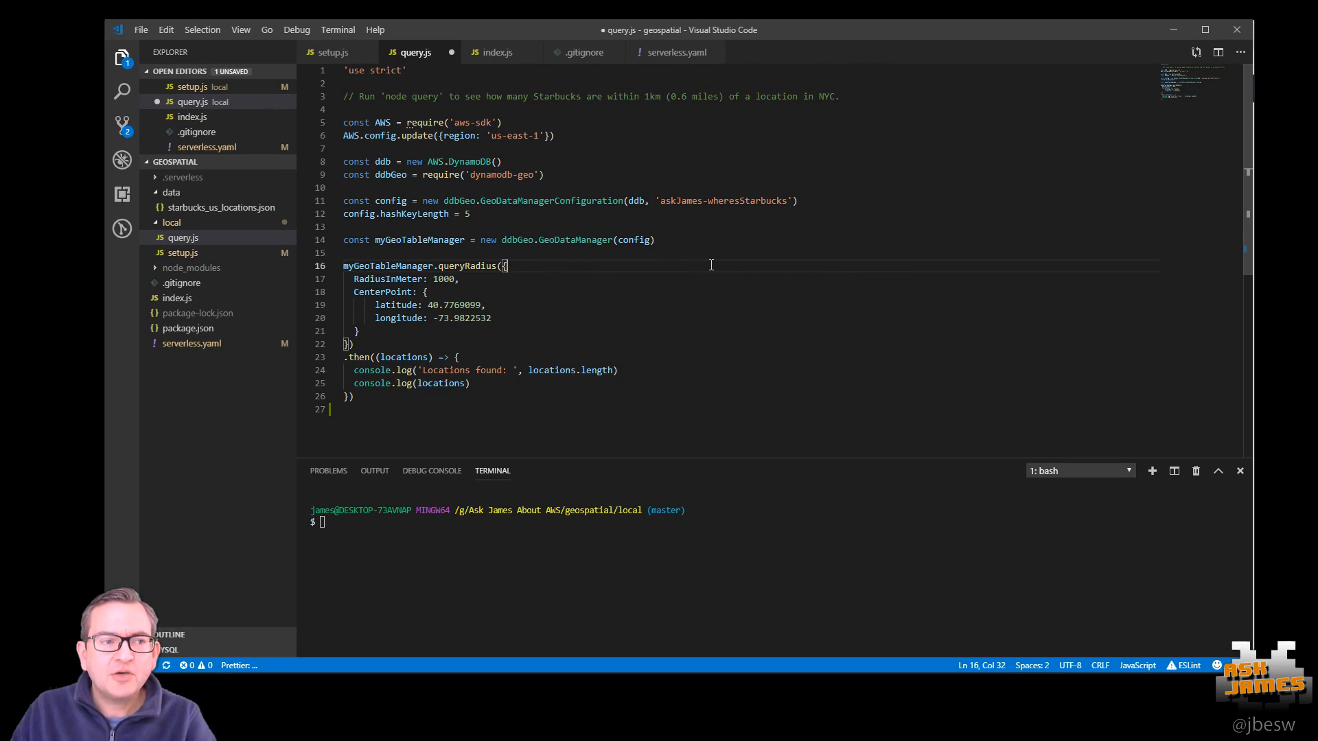
pyautogui.moveTo(522, 174)
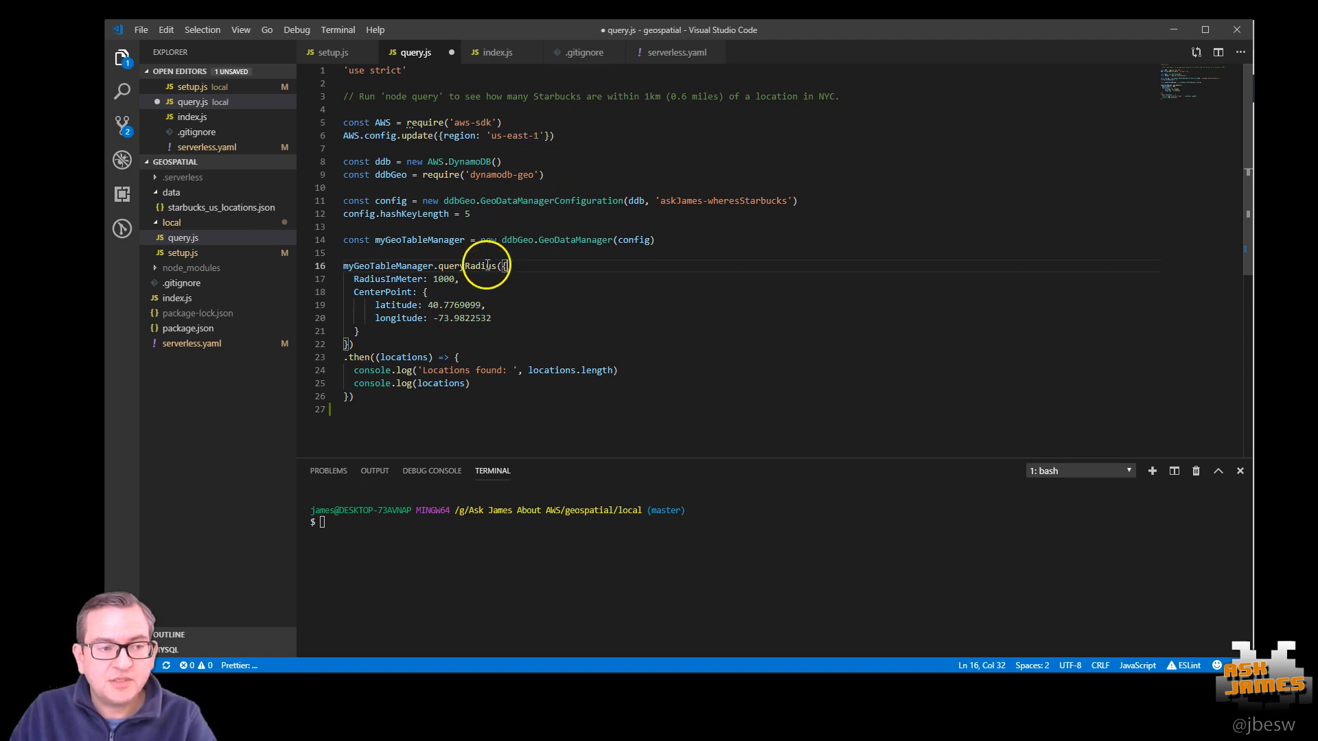
# - Highlight the 1000 m RadiusInMeter in query.js and run 'node query'
pyautogui.doubleClick(442, 279)
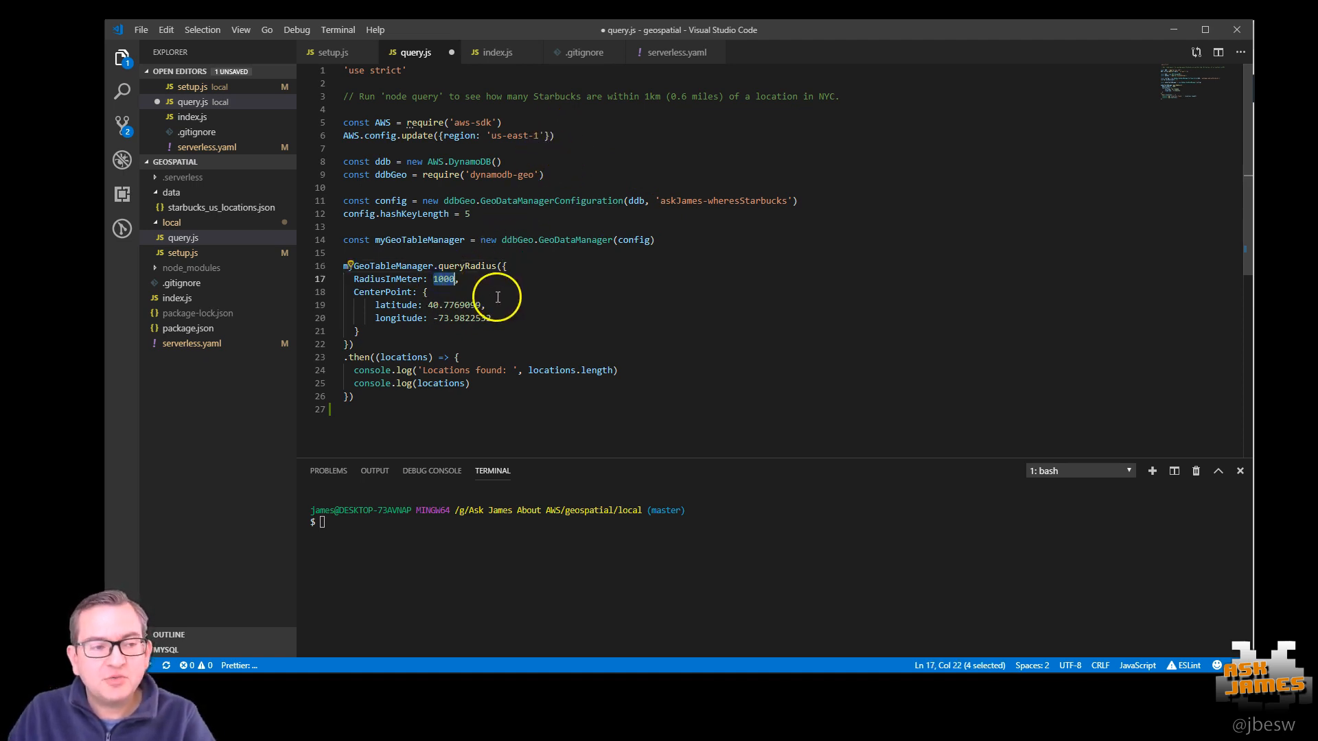
pyautogui.moveTo(590, 332)
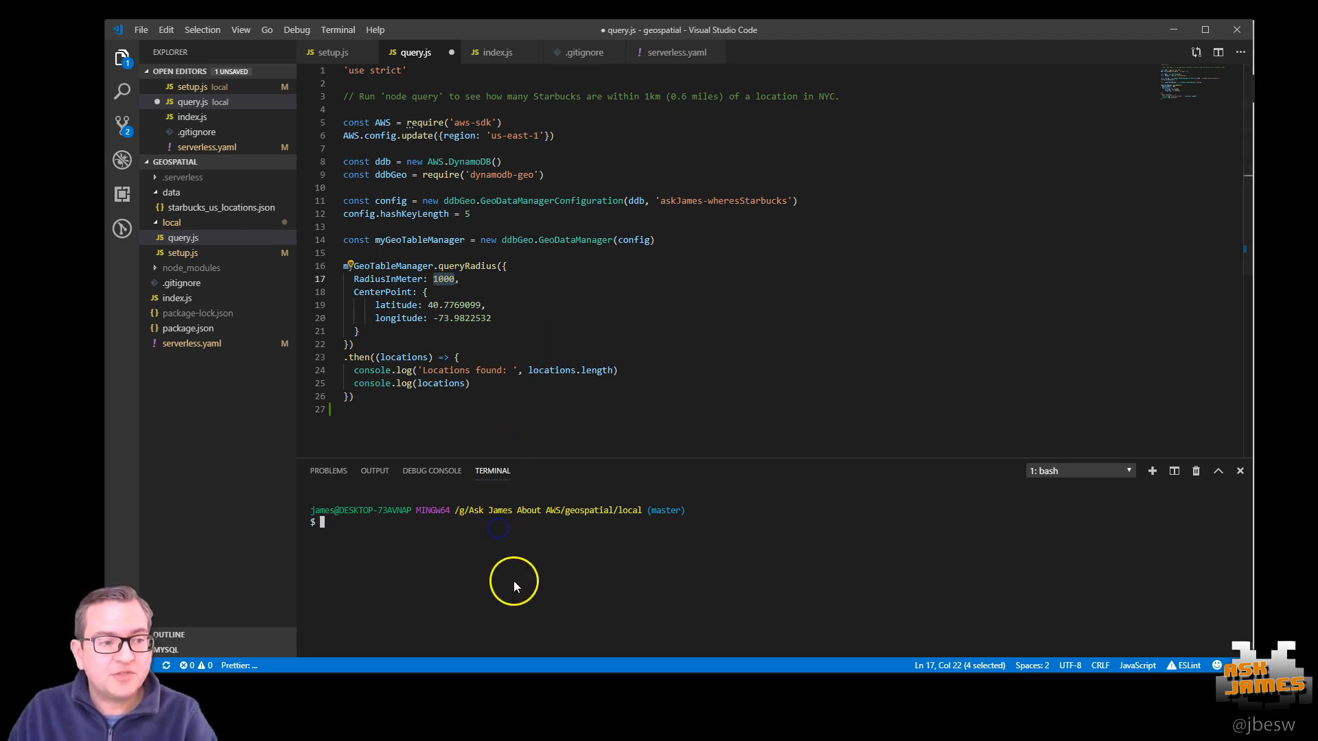
pyautogui.write('node query')
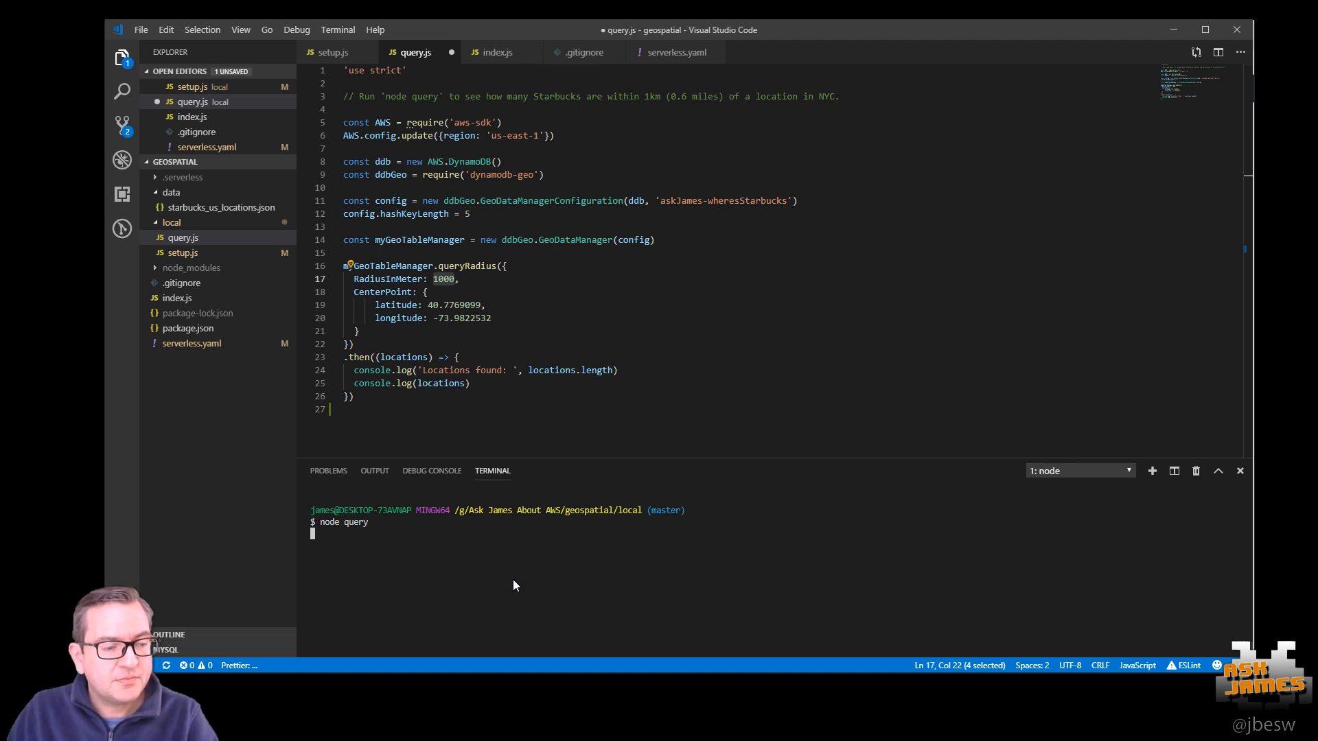
pyautogui.press('Enter')
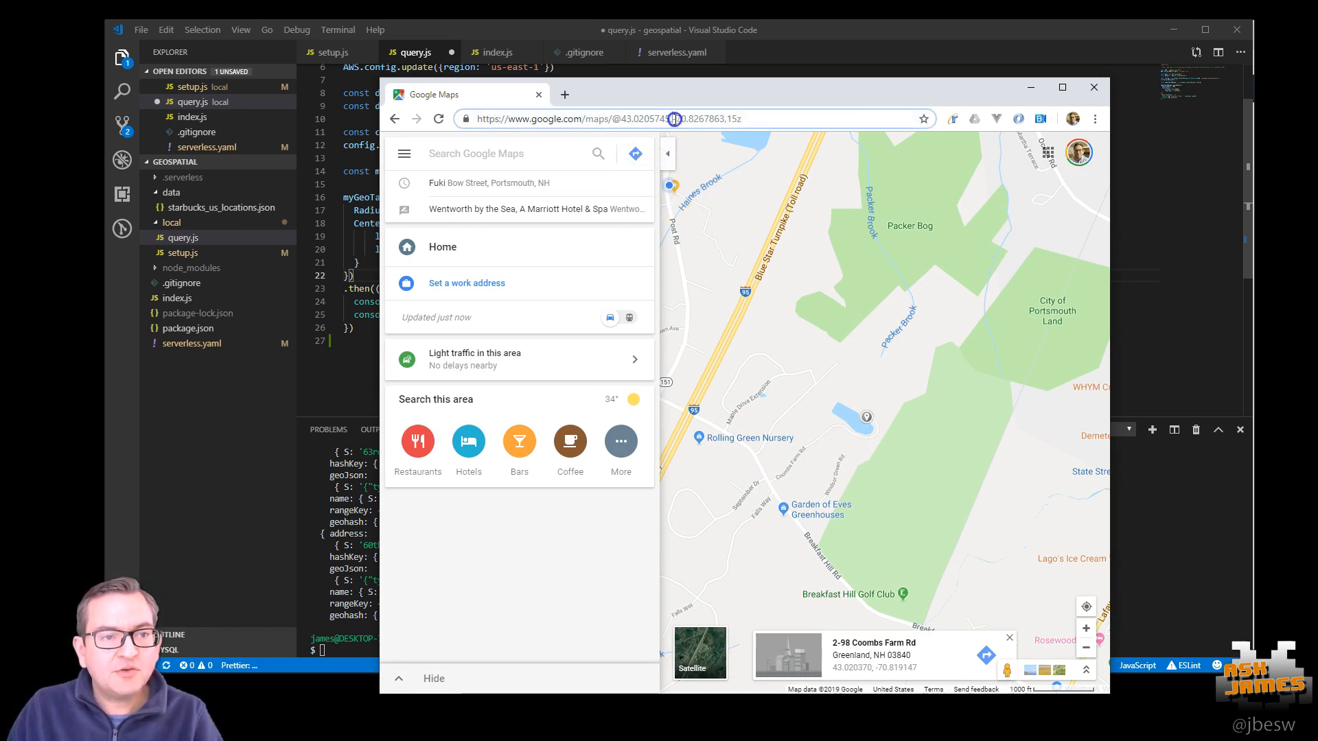
# - Select the Google Maps address bar to replace its URL with the demo app
pyautogui.doubleClick(703, 118)
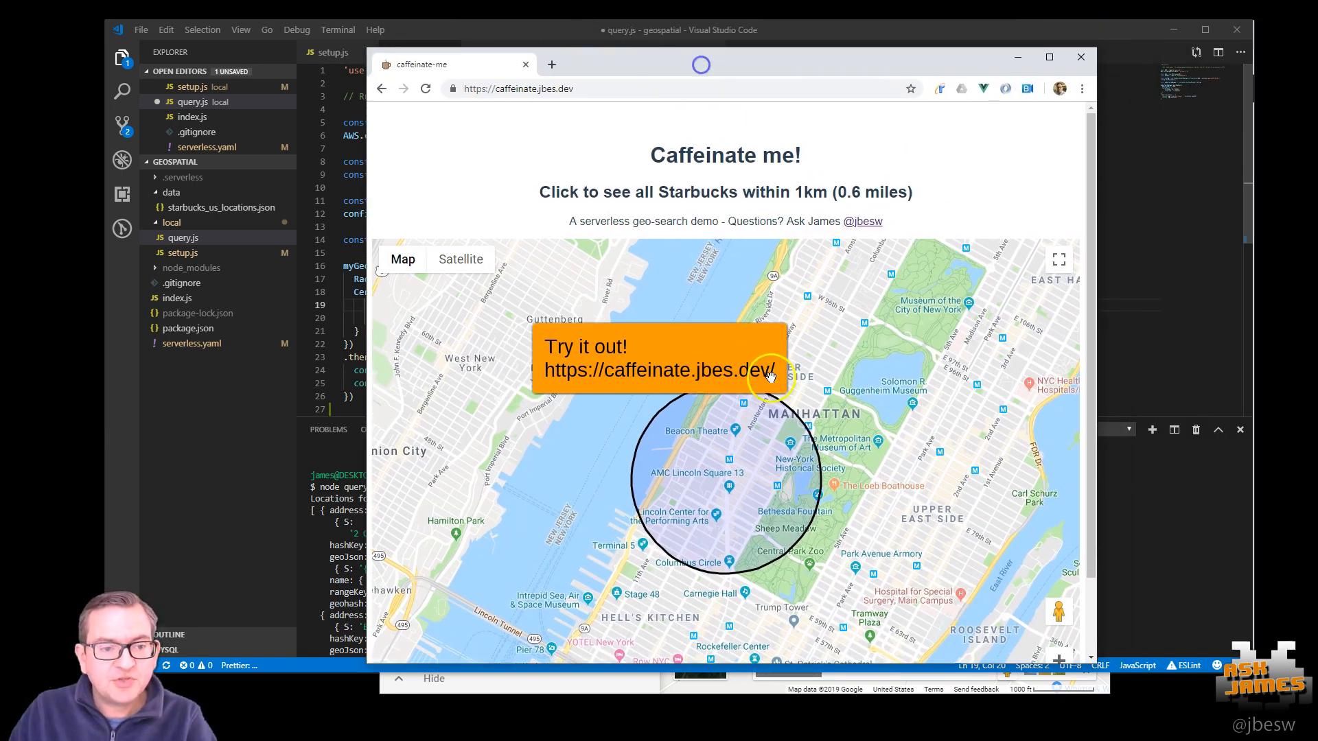
# - Pan the Caffeinate me! map to Midtown, then north to the Upper East Side
pyautogui.moveTo(770, 376); pyautogui.dragTo(870, 430)
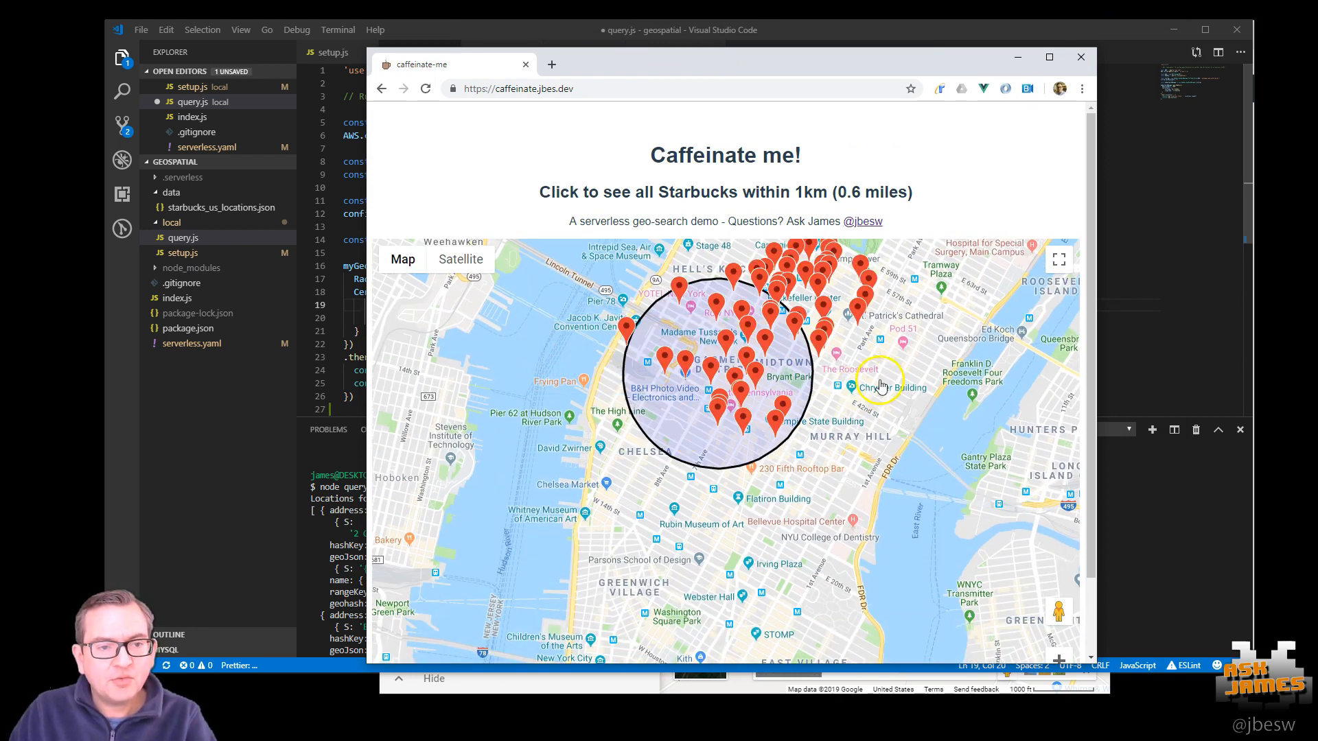
pyautogui.moveTo(880, 386); pyautogui.dragTo(807, 404)
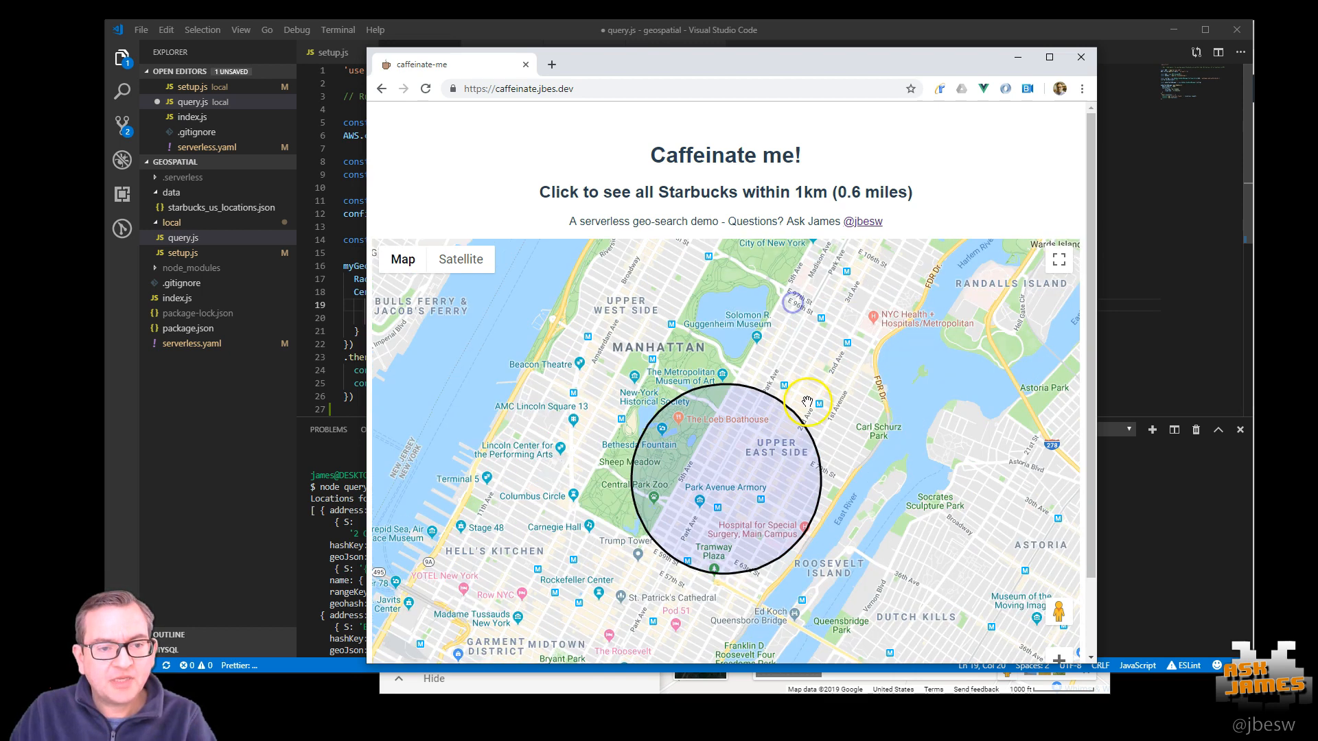